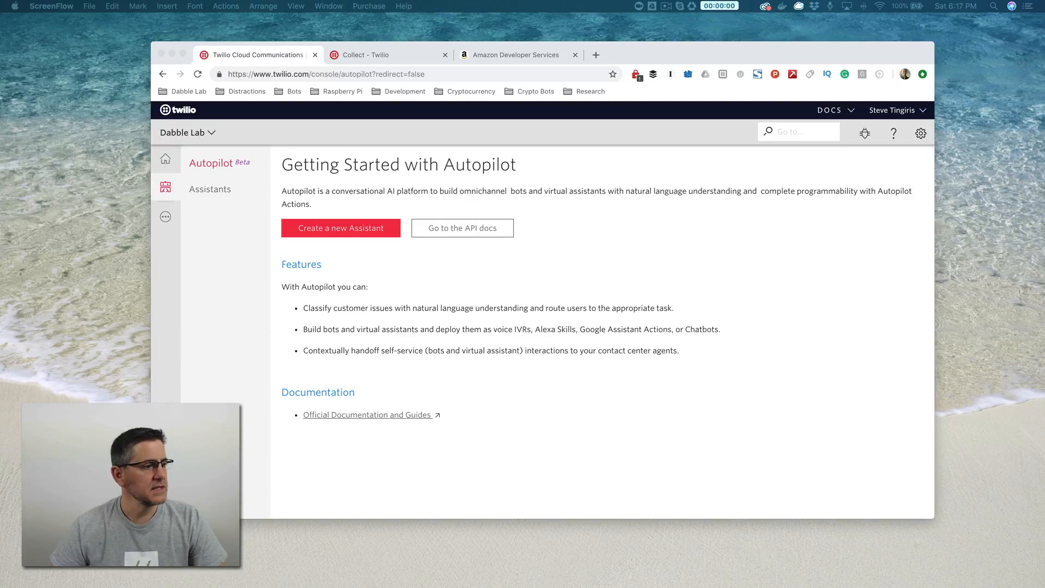
# Return to the Twilio tab and go to the Autopilot product page
pyautogui.click(715, 234)
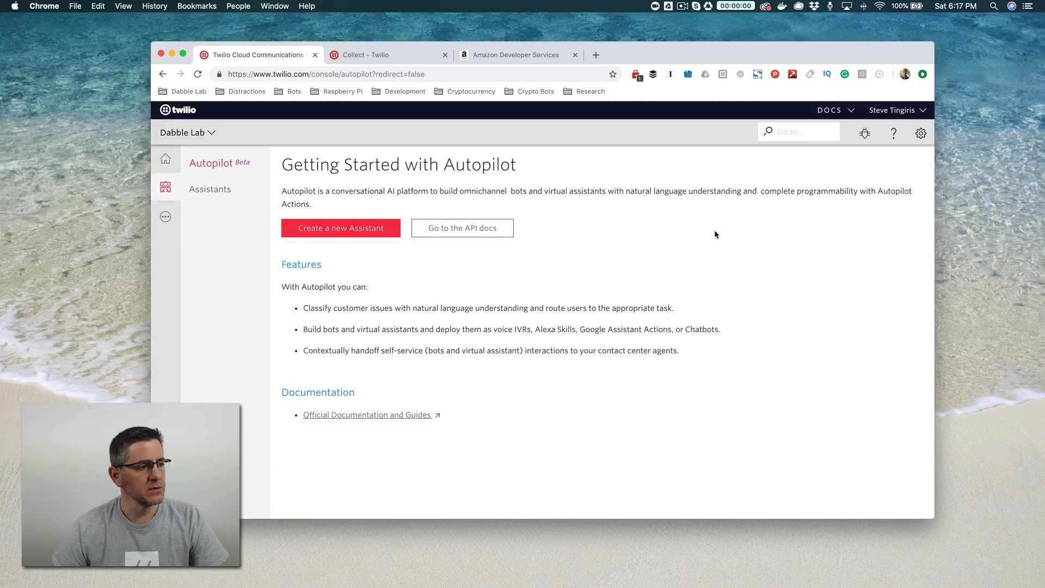
pyautogui.moveTo(712, 238)
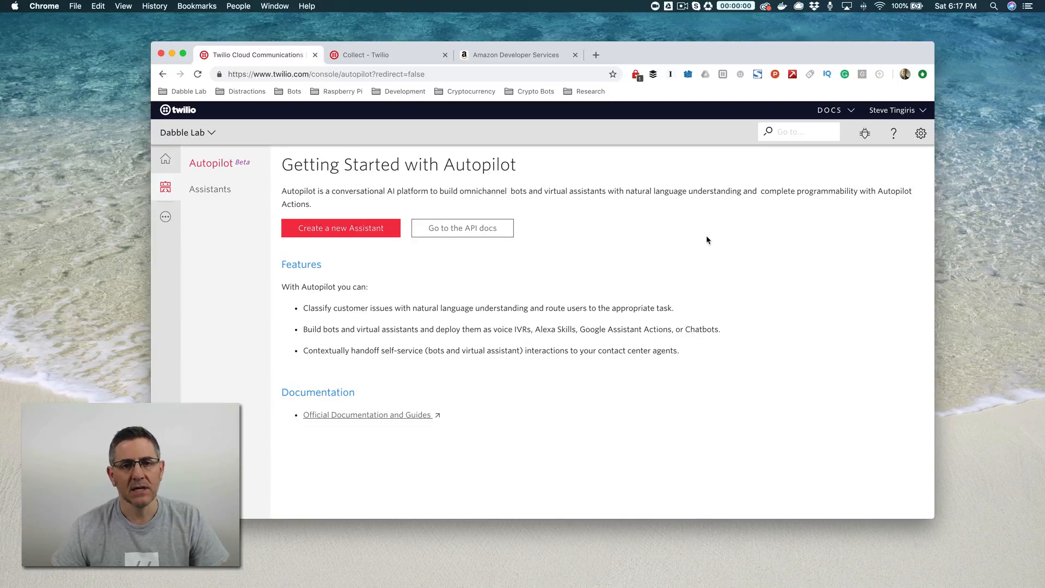
pyautogui.moveTo(691, 253)
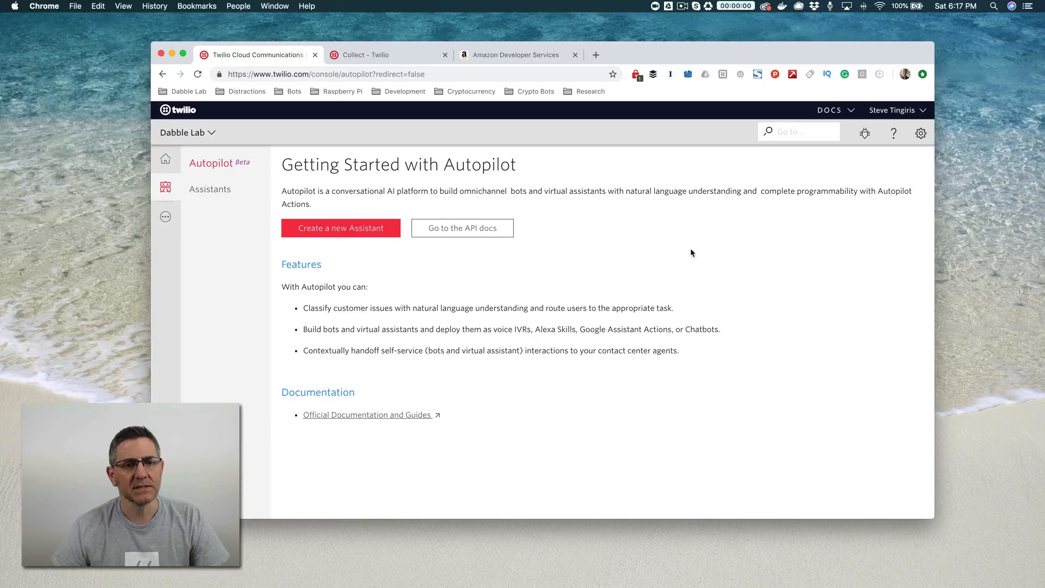
pyautogui.moveTo(687, 265)
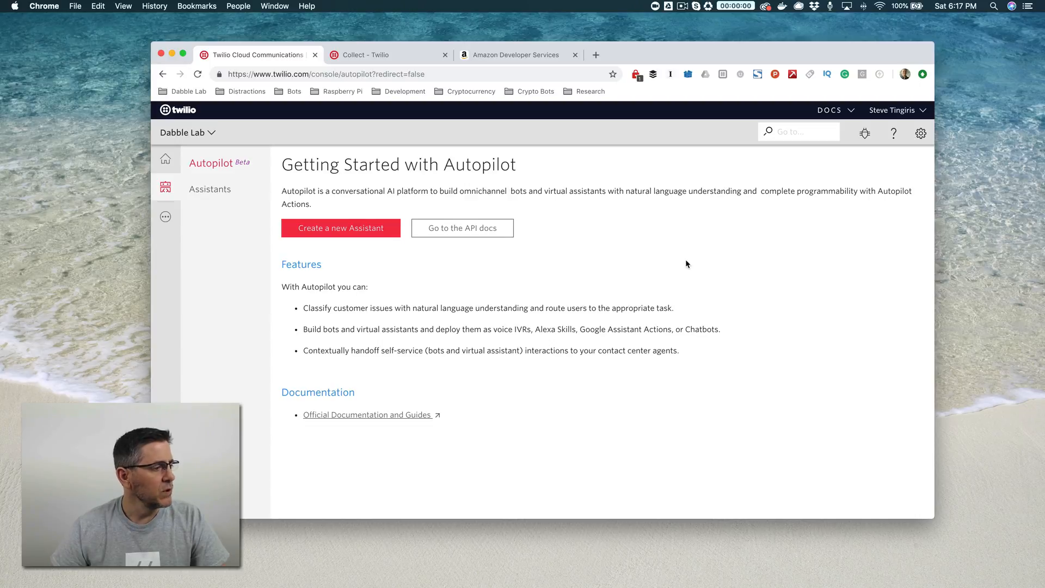
pyautogui.moveTo(657, 256)
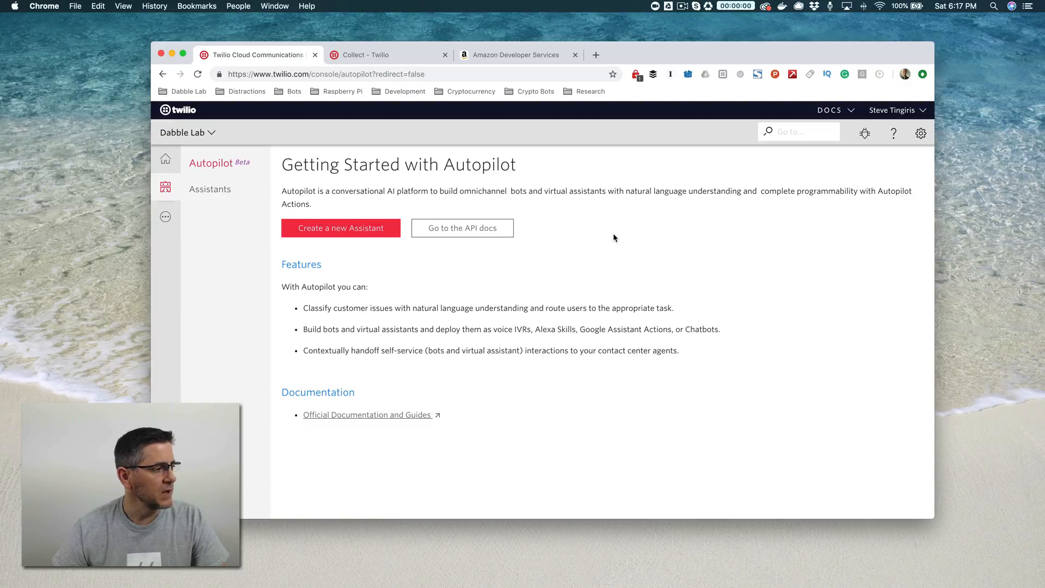
pyautogui.moveTo(629, 240)
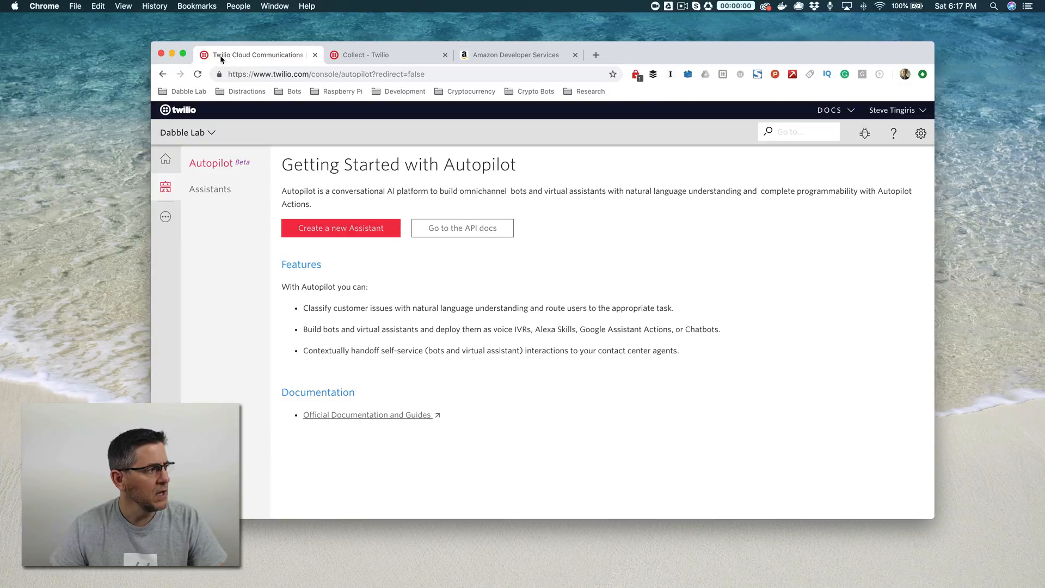
pyautogui.moveTo(520, 54)
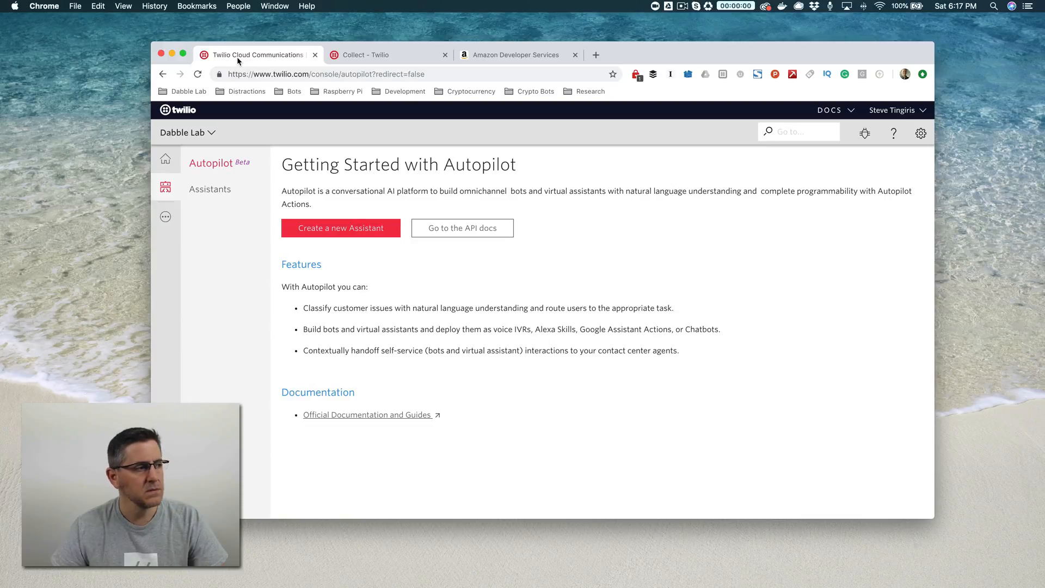
pyautogui.moveTo(276, 85)
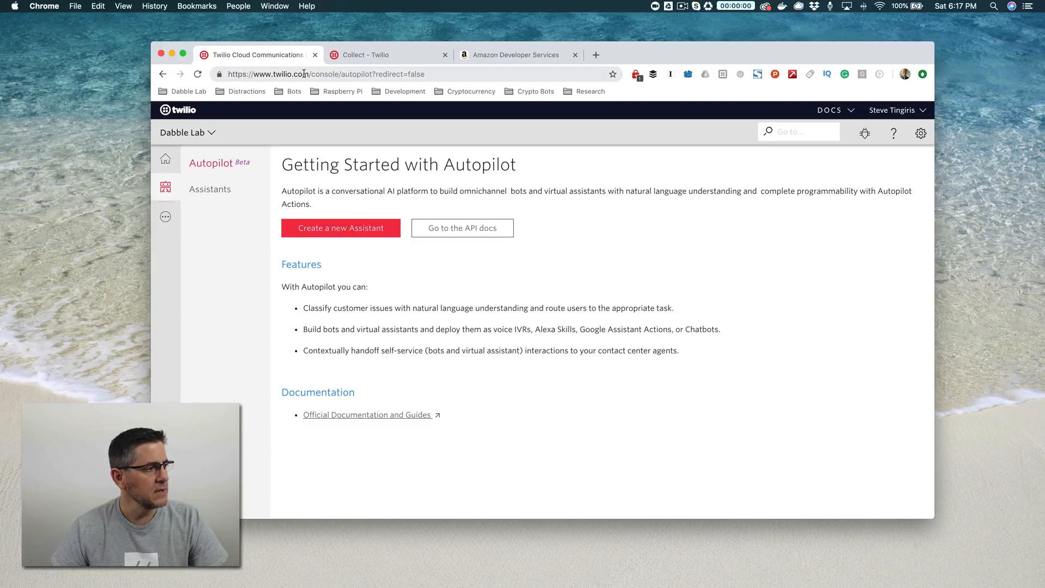
pyautogui.click(516, 55)
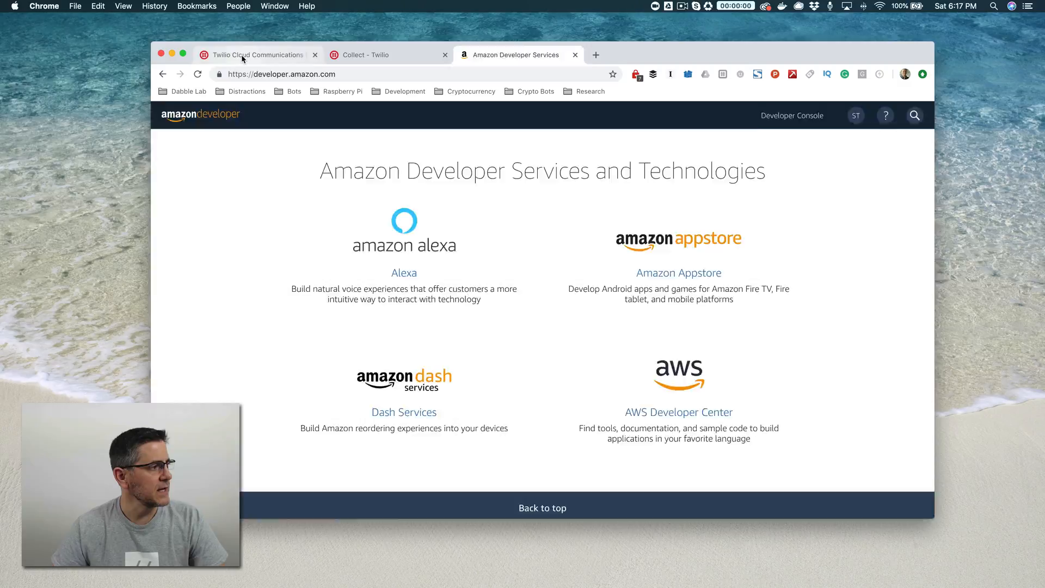
pyautogui.click(258, 55)
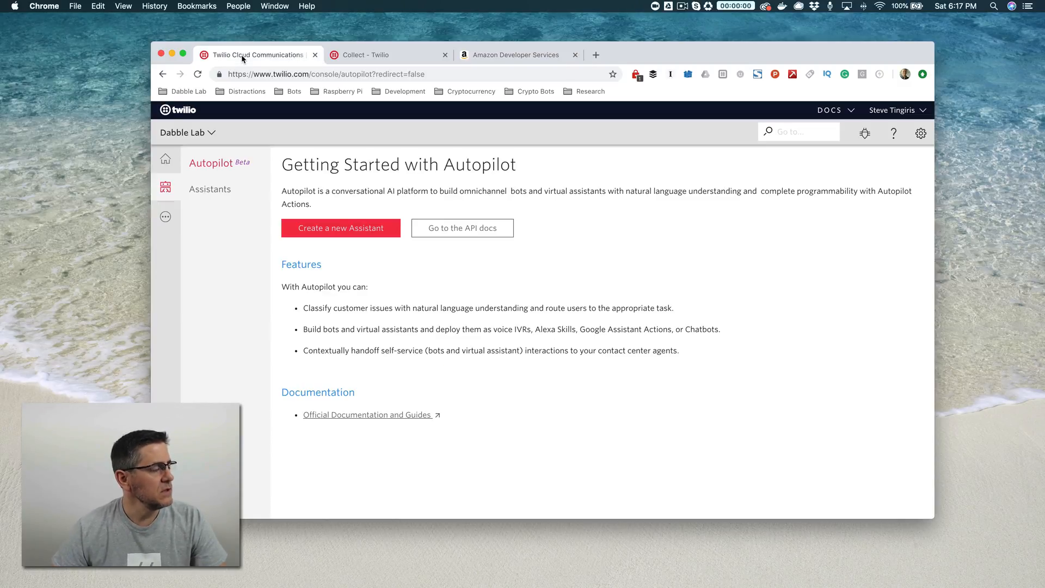
pyautogui.moveTo(164, 216)
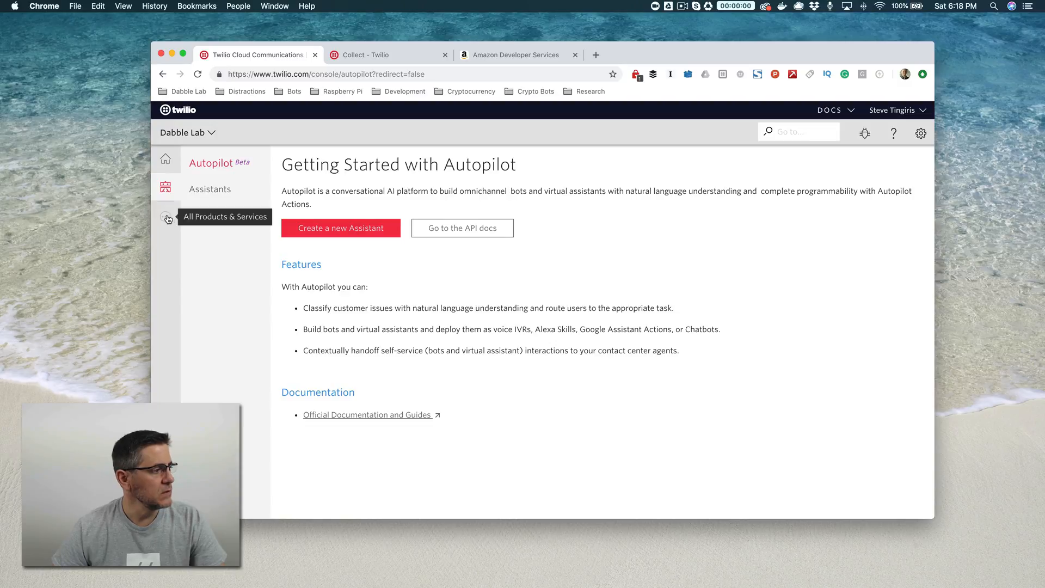
pyautogui.click(167, 217)
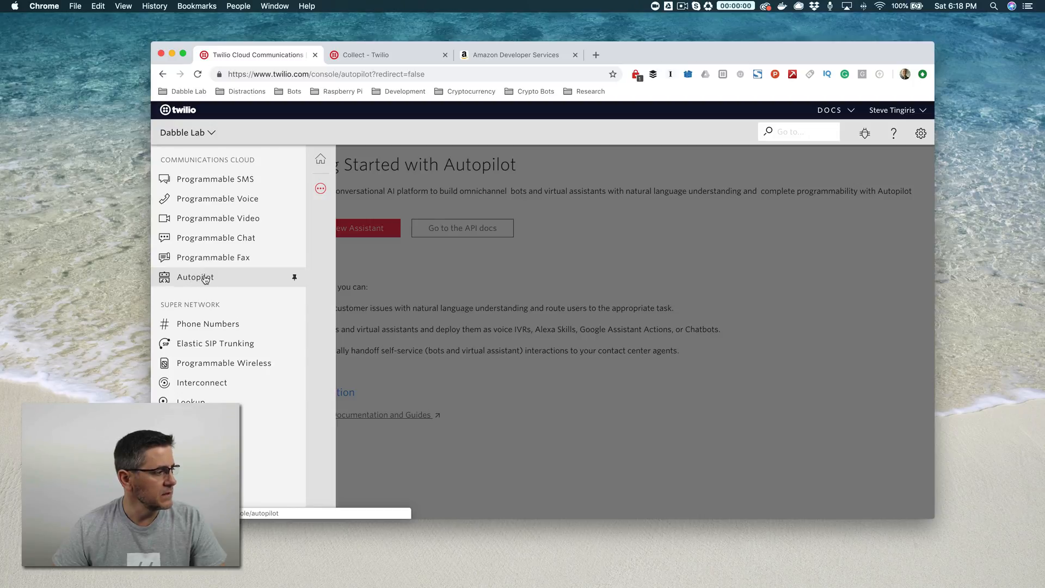
pyautogui.click(194, 277)
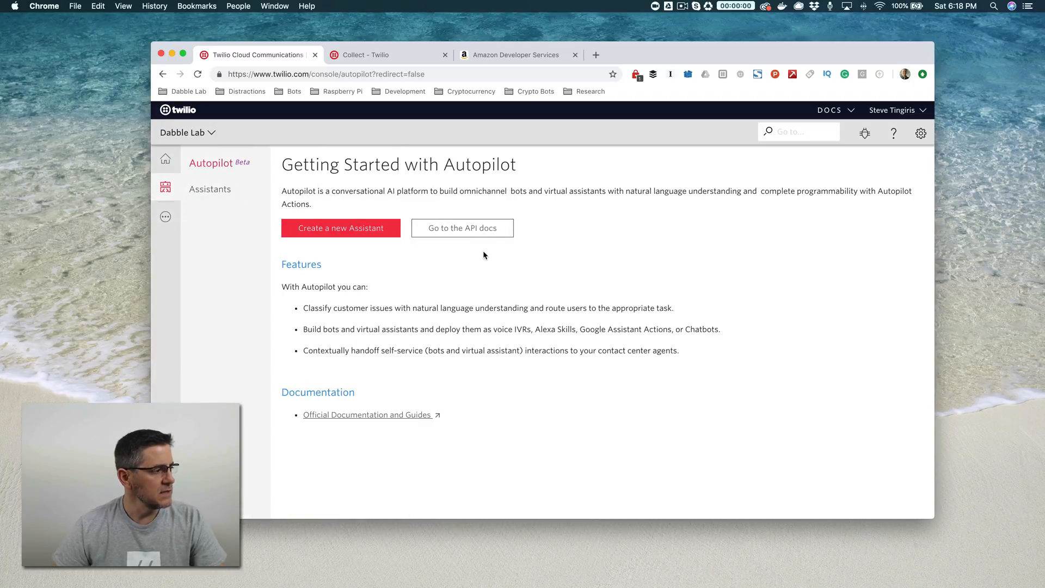
pyautogui.moveTo(391, 286)
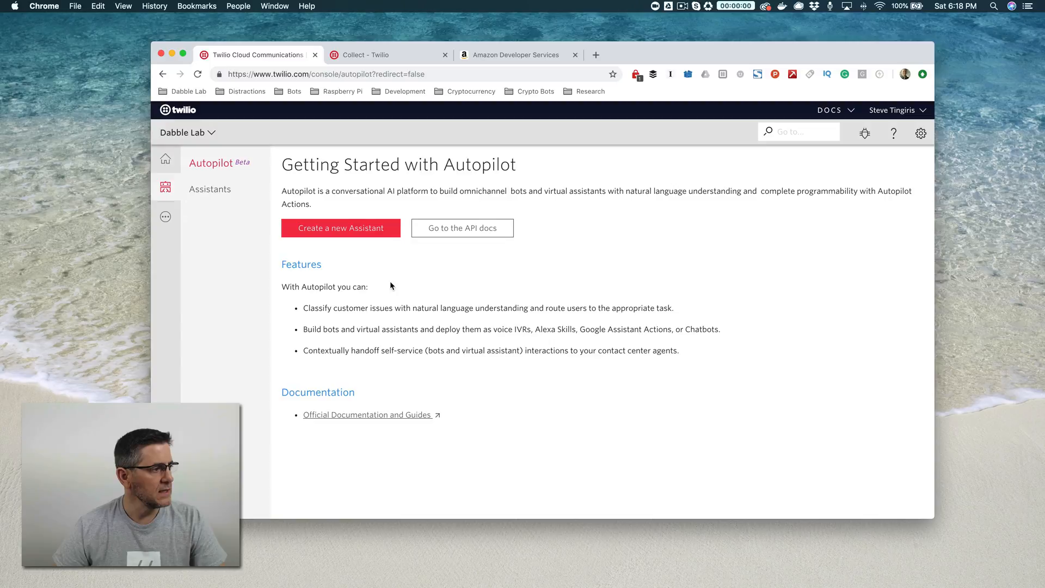
pyautogui.moveTo(568, 273)
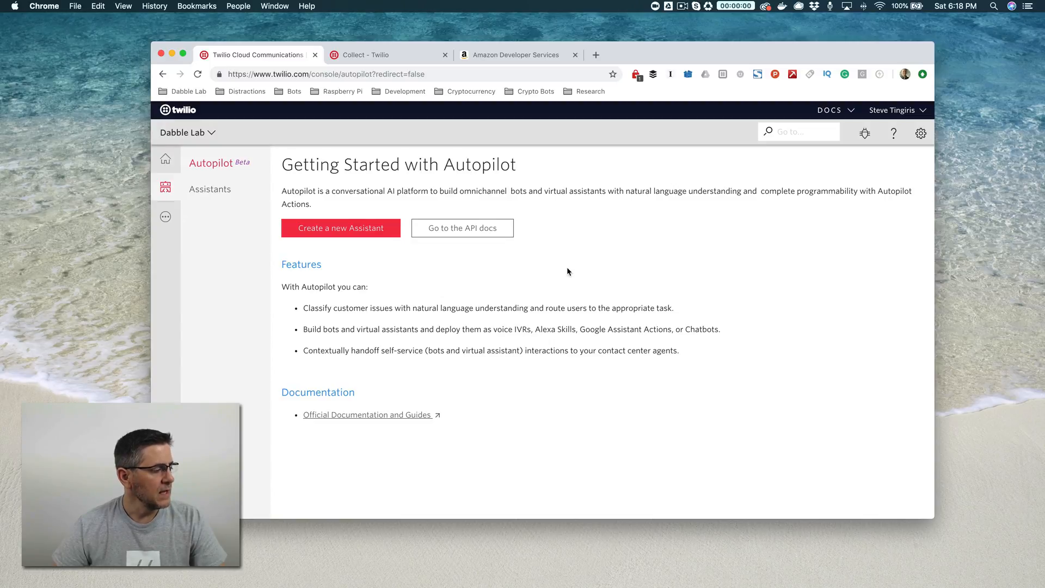
# Create a new Autopilot assistant named 'demo-assistant'
pyautogui.click(341, 228)
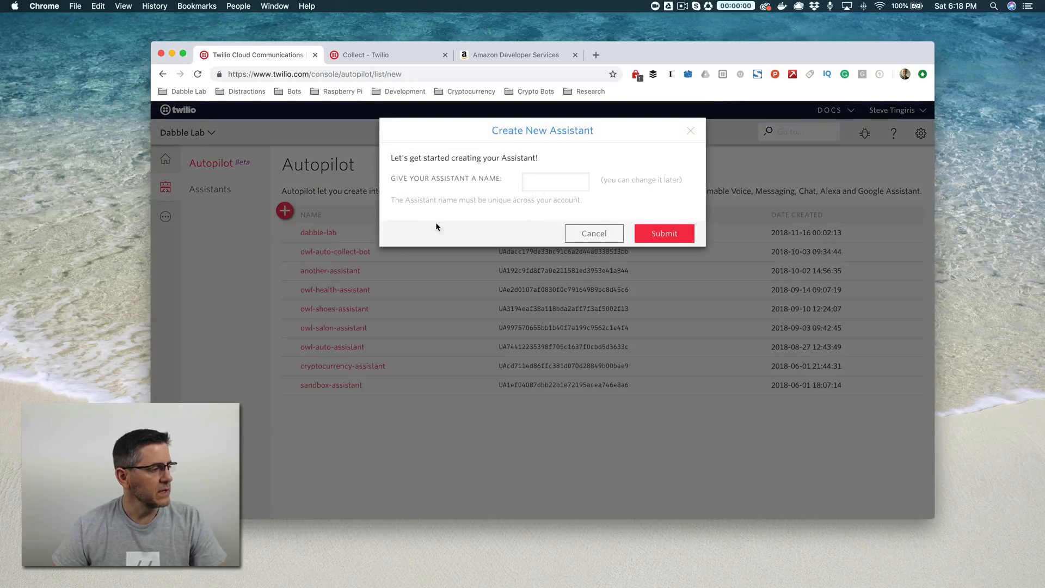
pyautogui.click(555, 182)
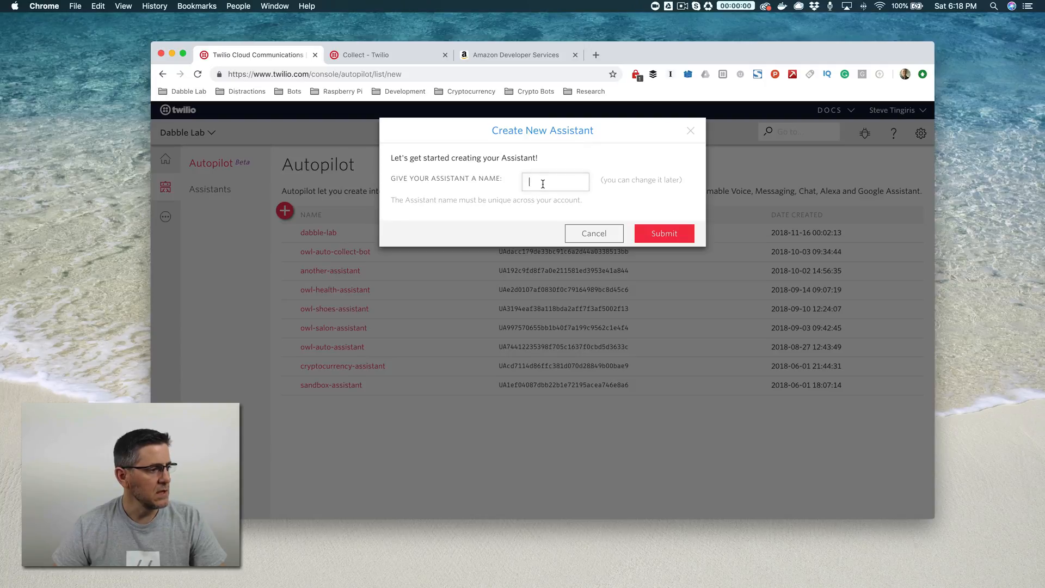
pyautogui.write('demo')
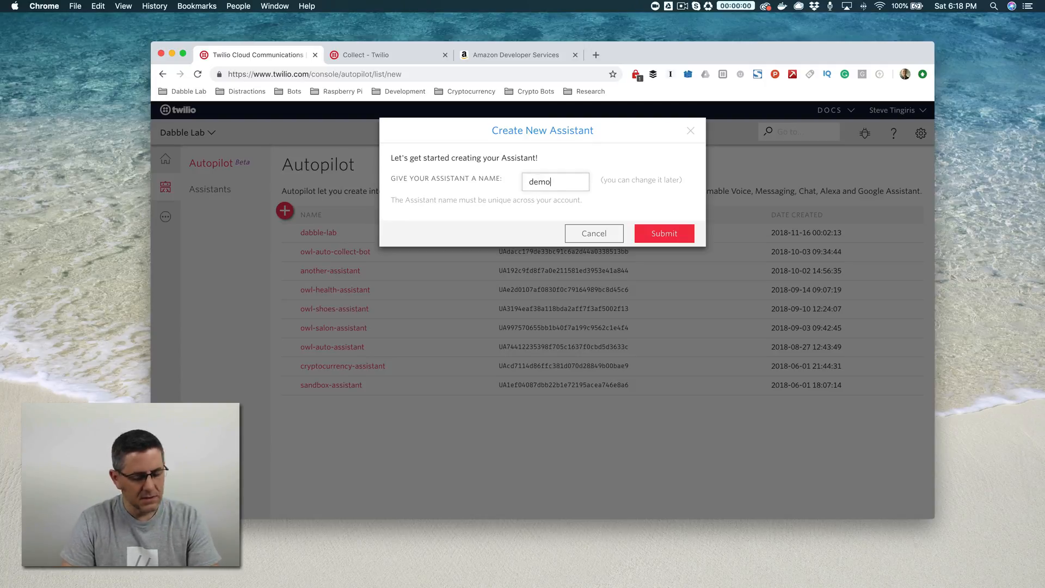
pyautogui.write('-assistar')
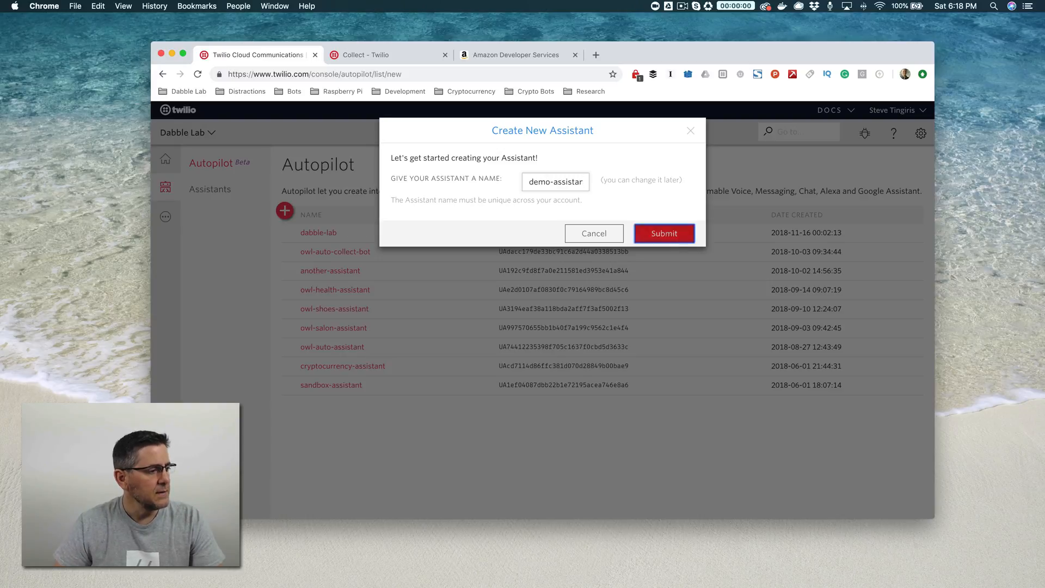
pyautogui.click(663, 234)
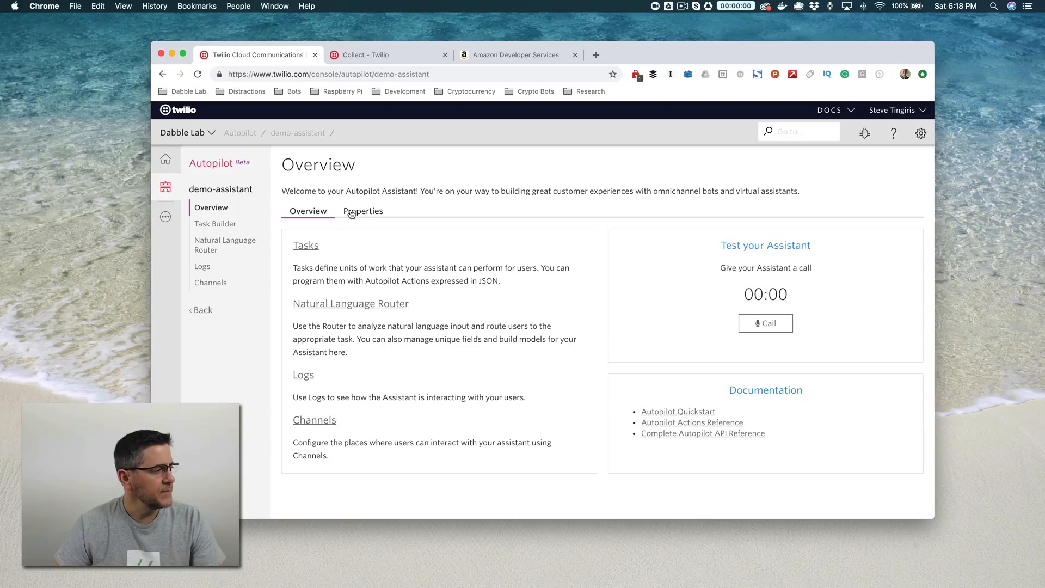
pyautogui.moveTo(490, 217)
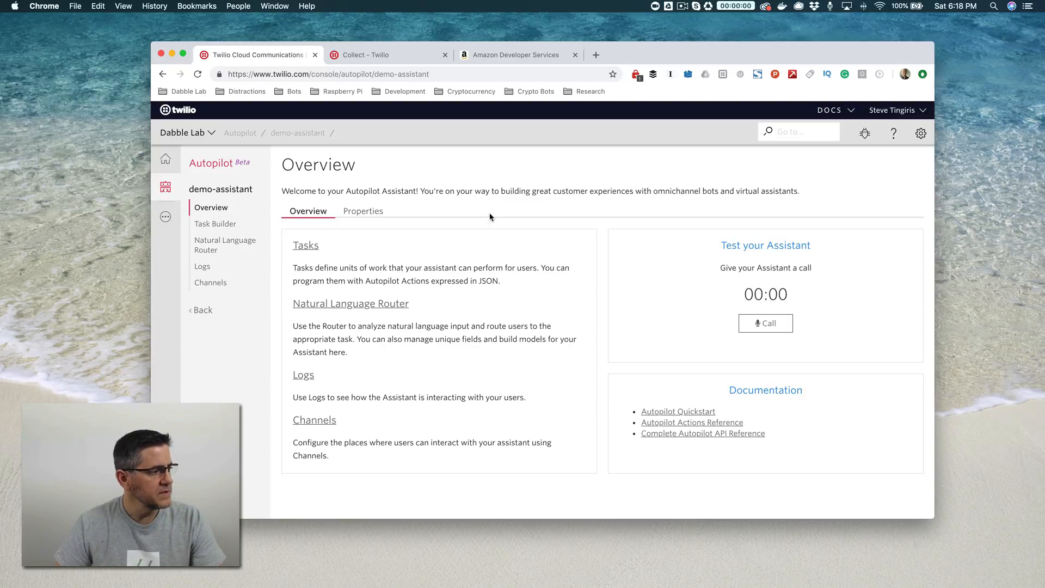
pyautogui.moveTo(514, 228)
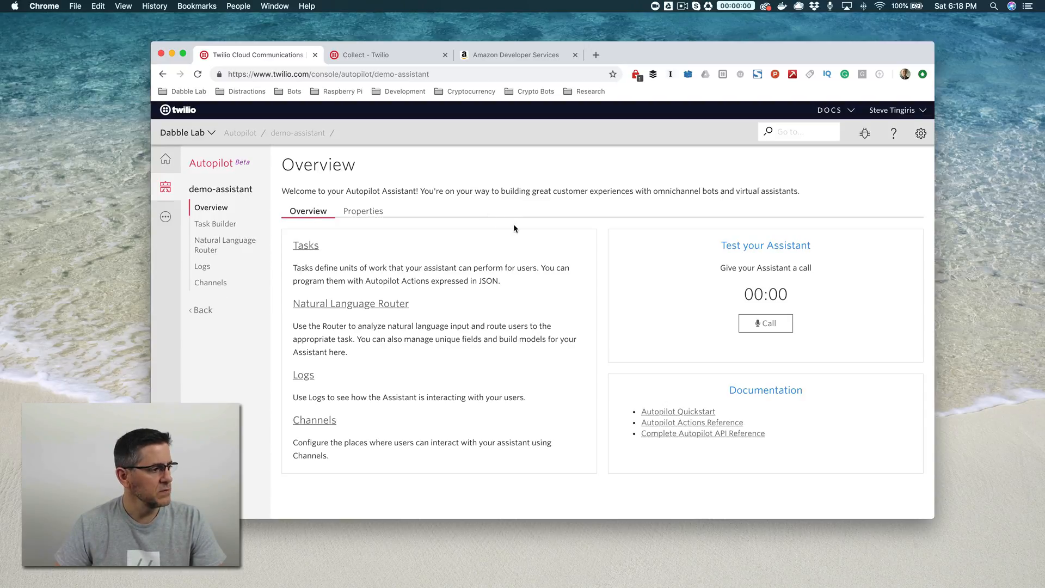
pyautogui.moveTo(403, 212)
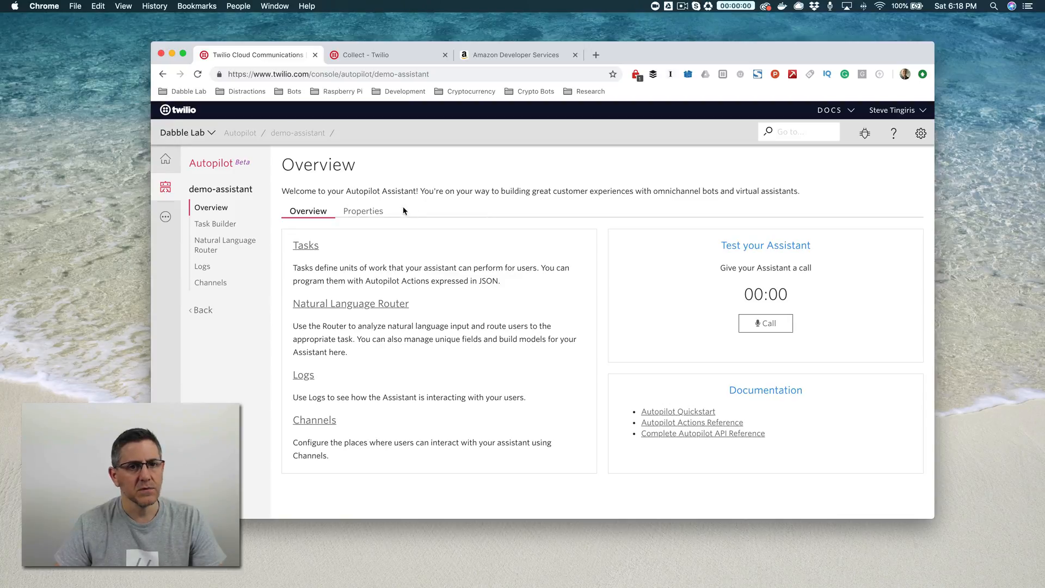
pyautogui.moveTo(441, 244)
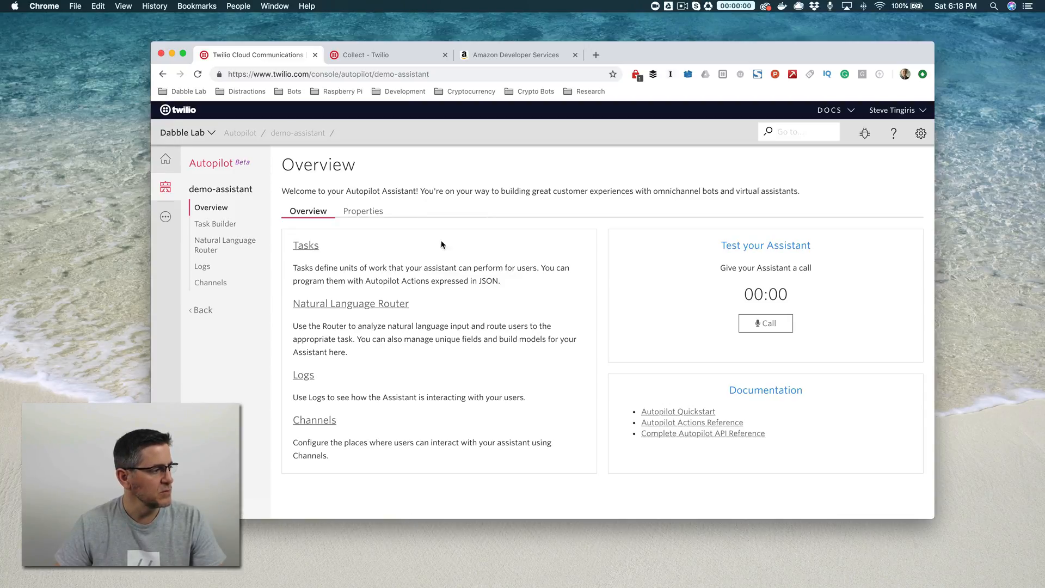
pyautogui.moveTo(229, 207)
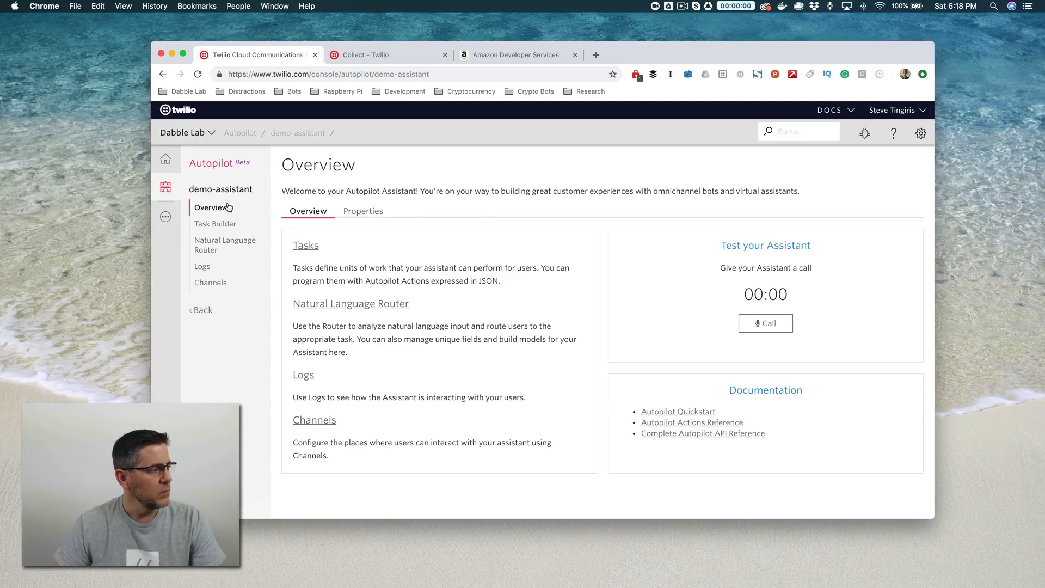
pyautogui.moveTo(202, 266)
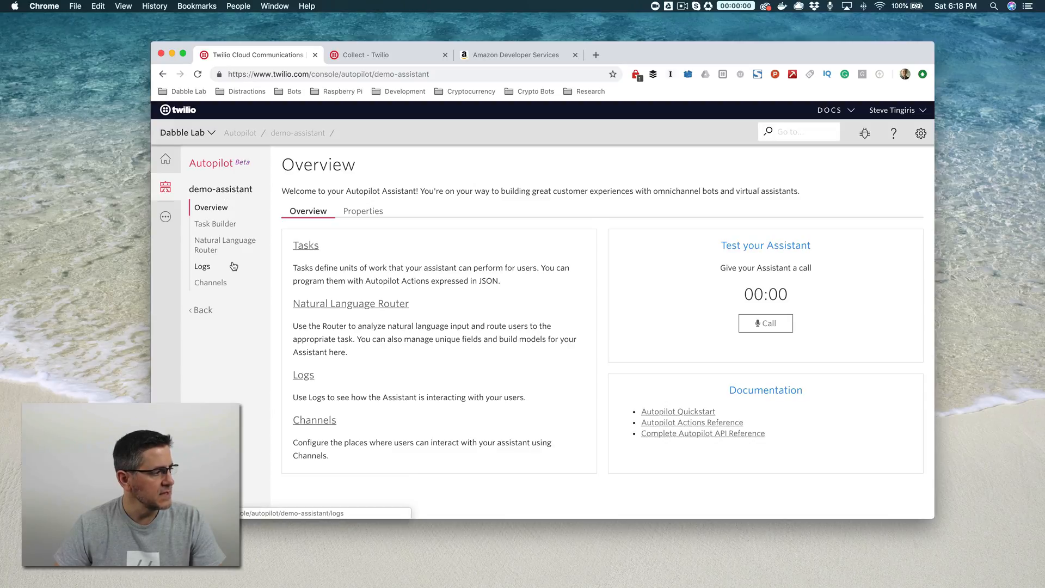
pyautogui.moveTo(210, 282)
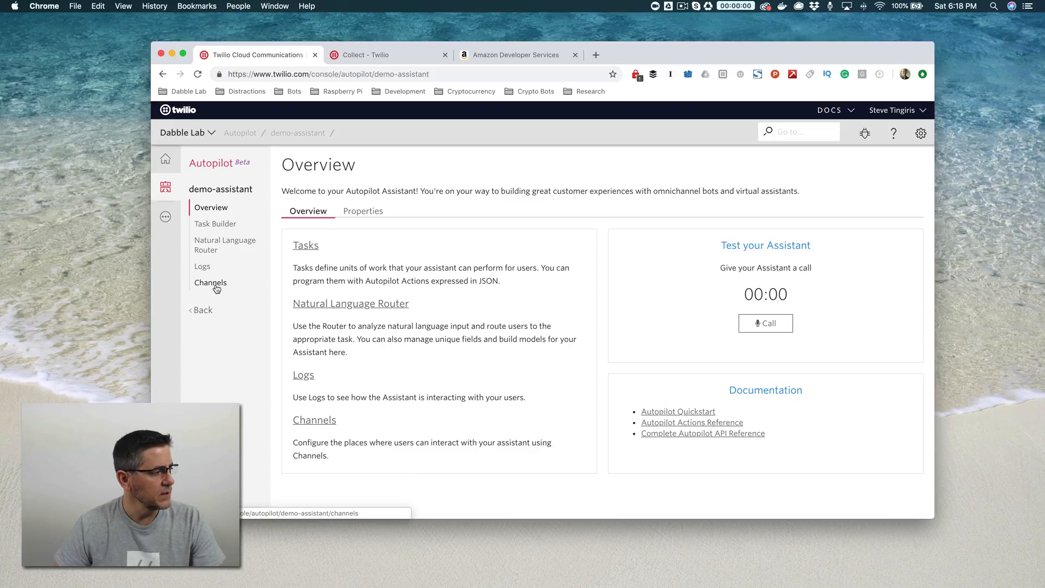
# Show demo-assistant's Channels page with Voice, Messaging and Alexa options
pyautogui.click(211, 282)
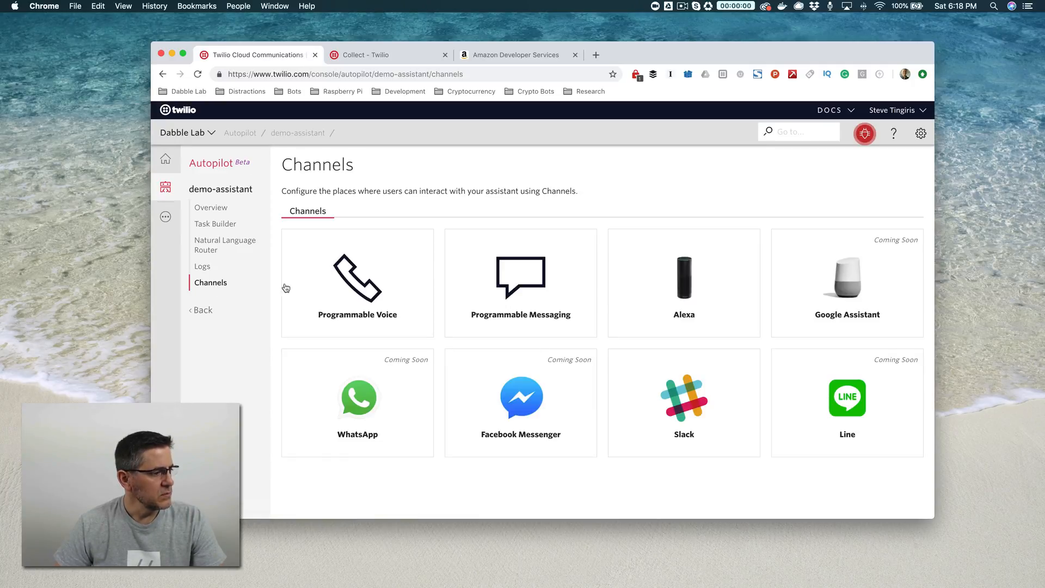
pyautogui.moveTo(687, 296)
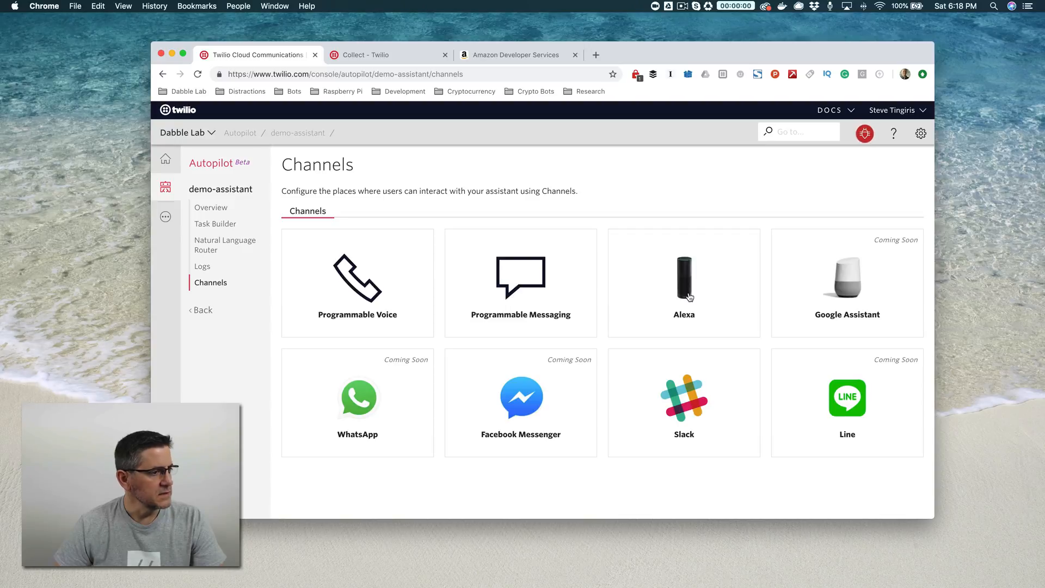
# Open the Alexa channel settings and copy the interaction-model JSON from the editor
pyautogui.click(683, 280)
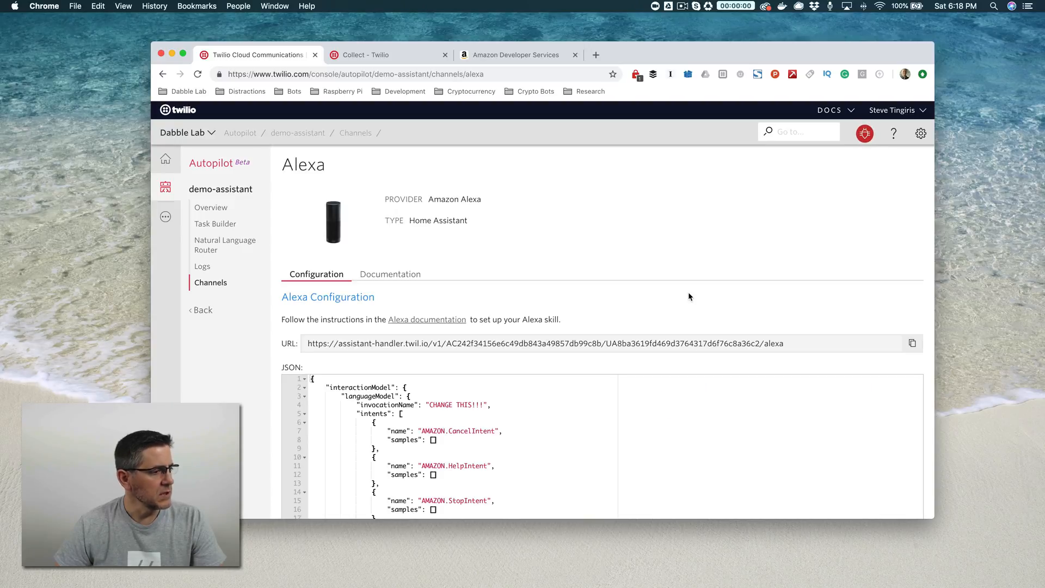
pyautogui.moveTo(864, 134)
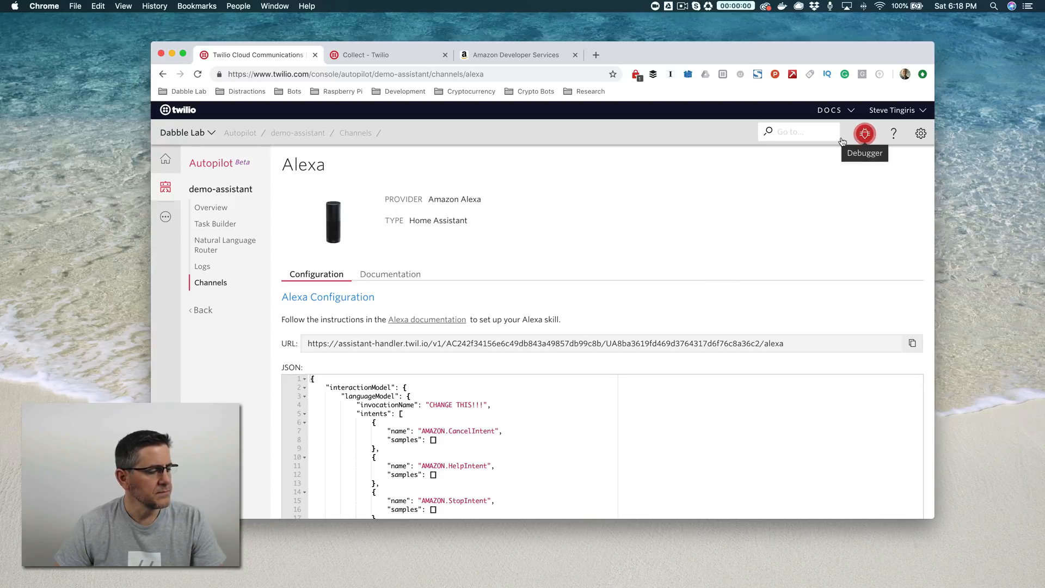
pyautogui.scroll(-3)
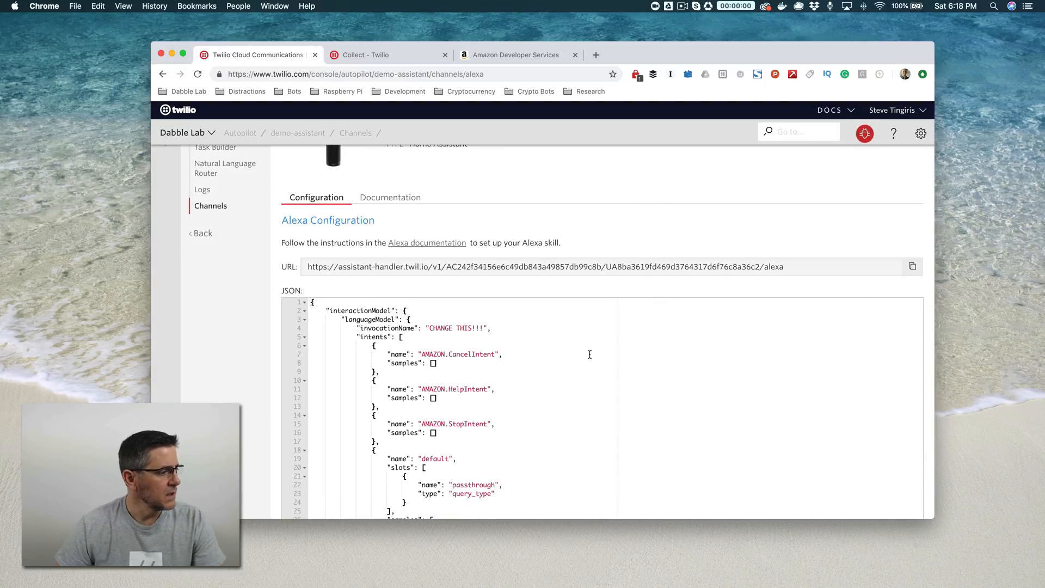
pyautogui.scroll(-3)
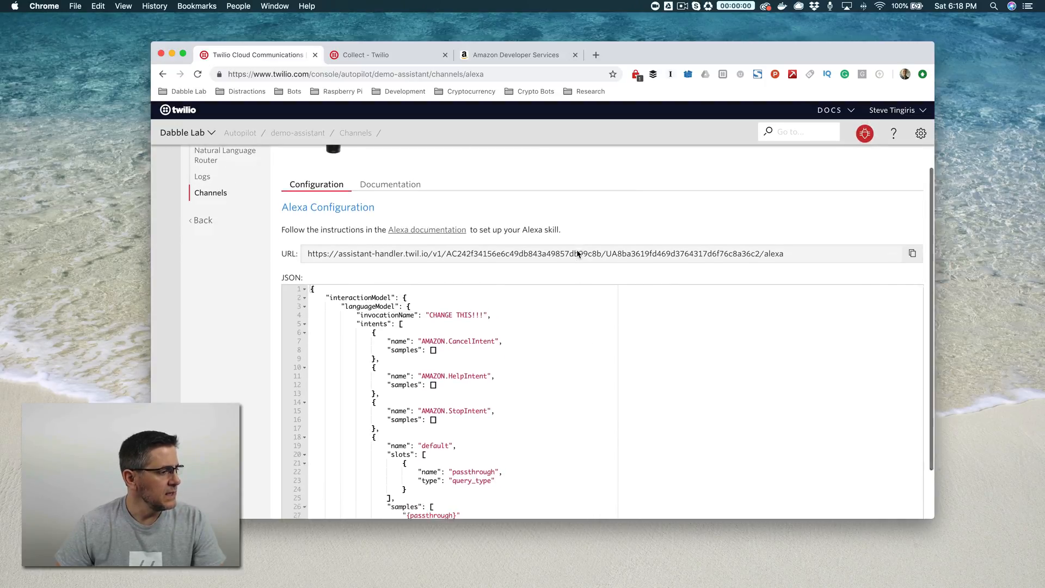
pyautogui.scroll(-3)
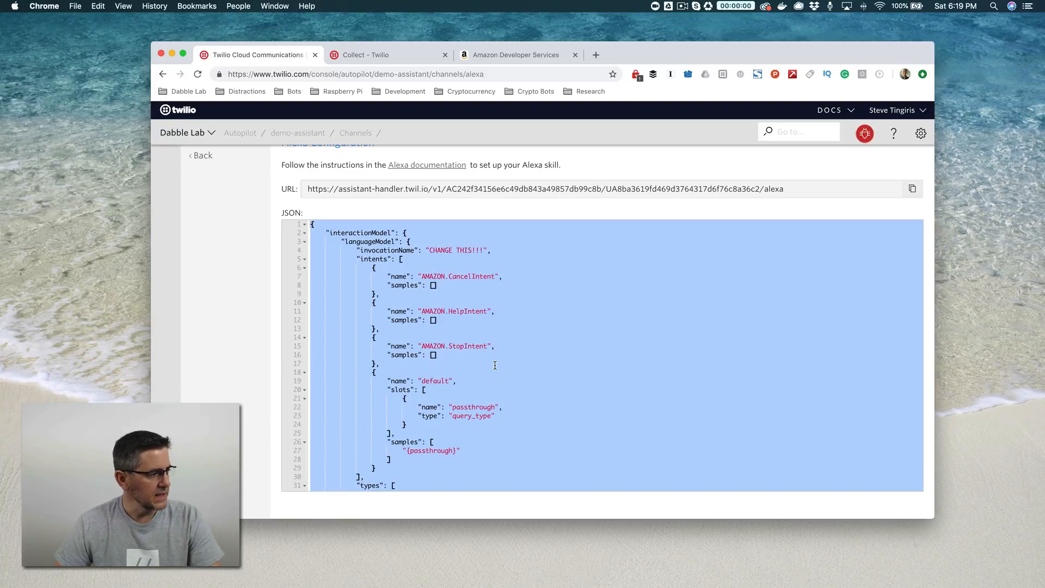
pyautogui.rightClick(445, 302)
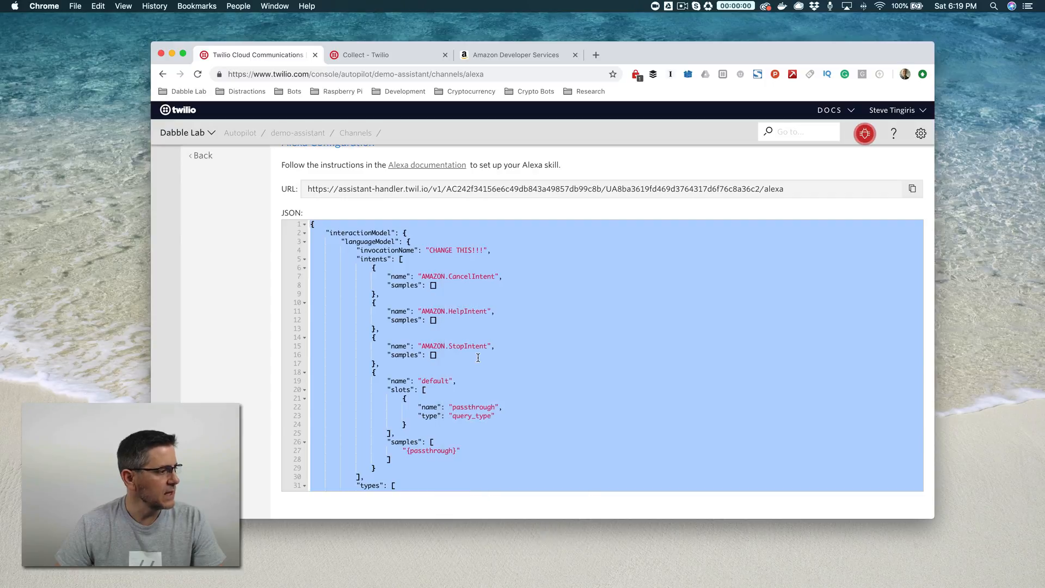
# Move from the Twilio Alexa configuration to the Amazon Developer Services page
pyautogui.scroll(3)
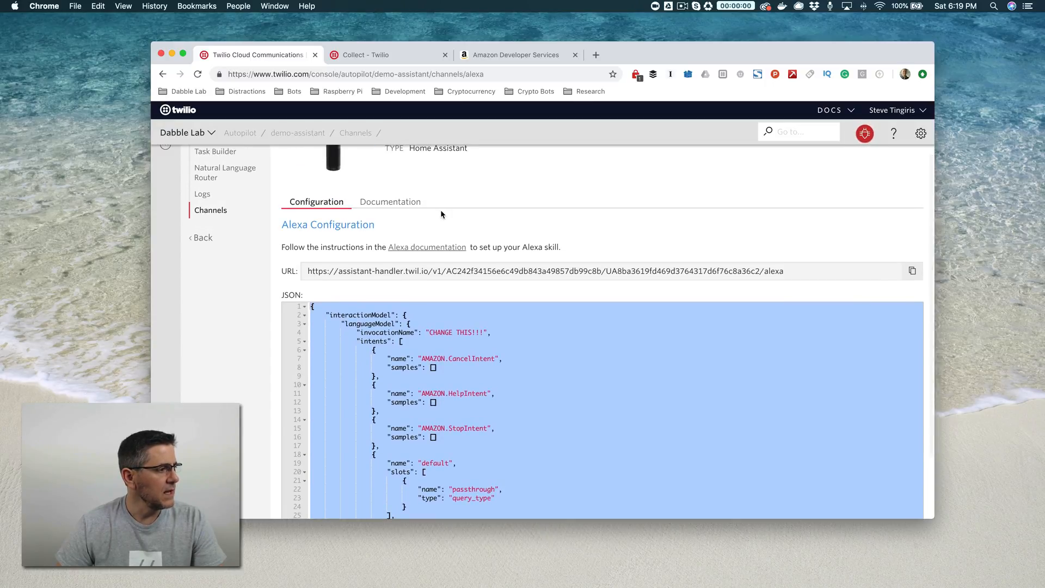
pyautogui.click(517, 54)
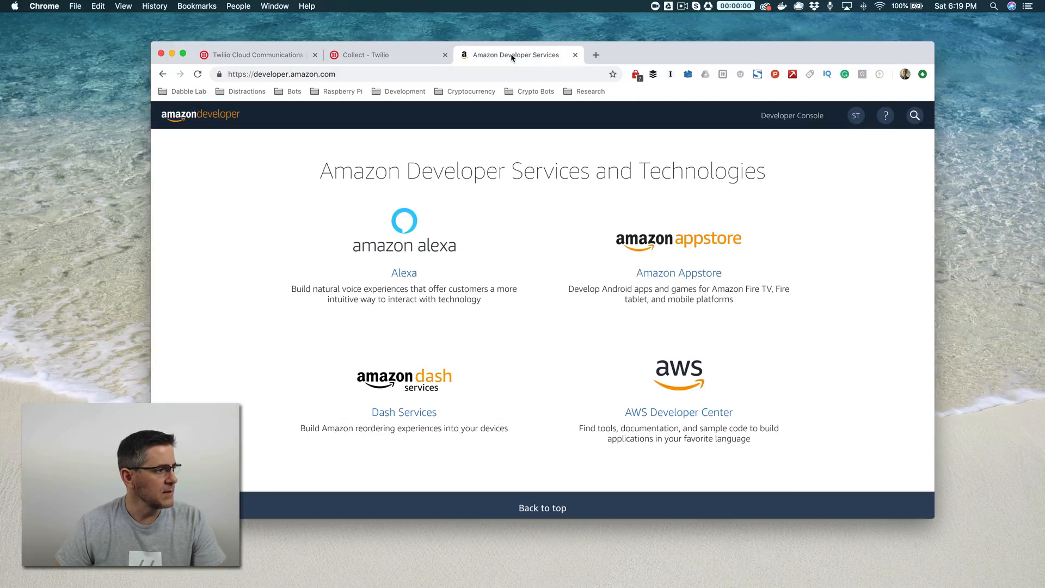
pyautogui.click(255, 55)
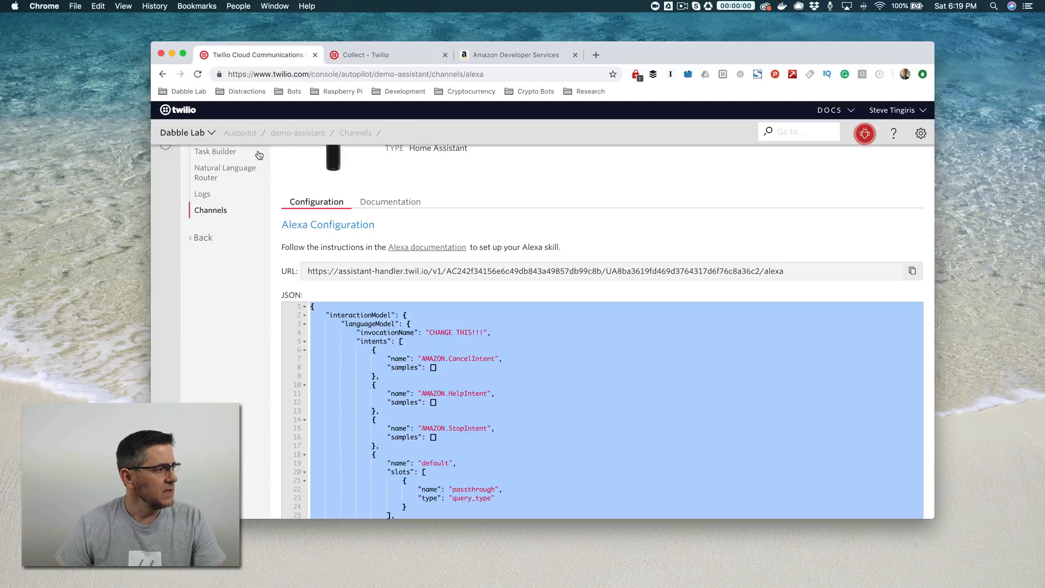
pyautogui.moveTo(537, 73)
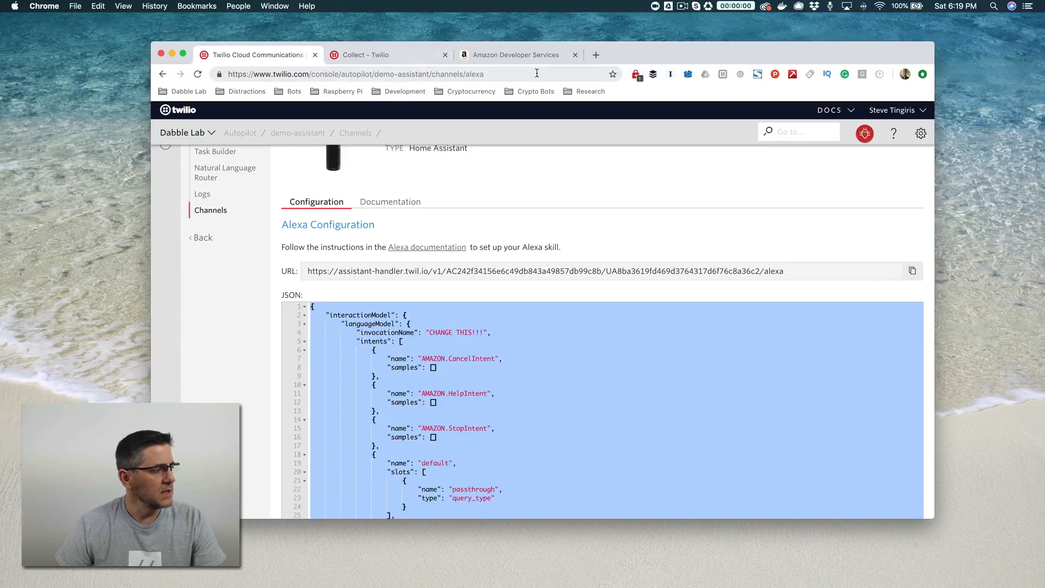
pyautogui.click(516, 55)
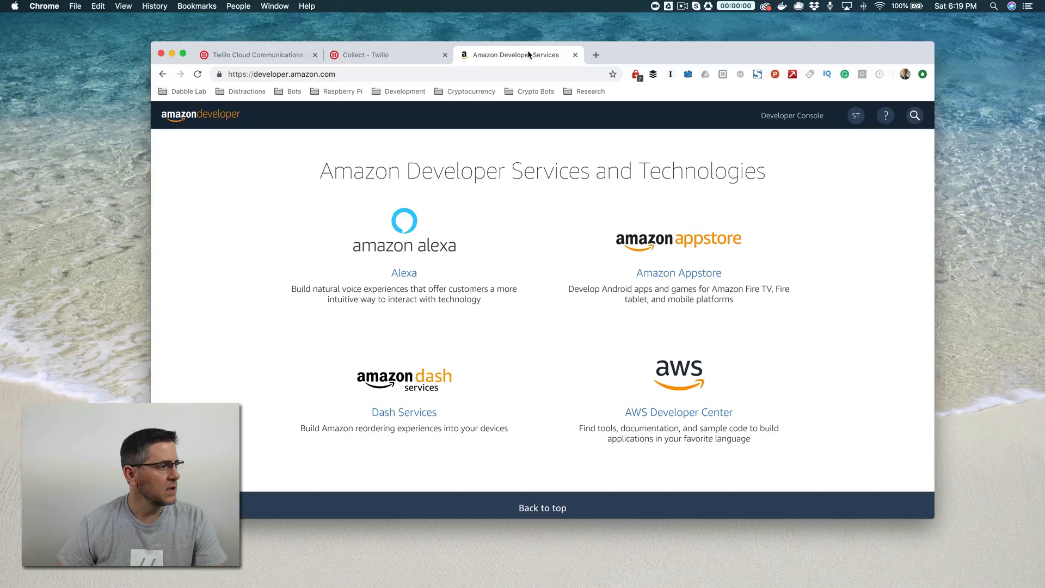
pyautogui.moveTo(543, 194)
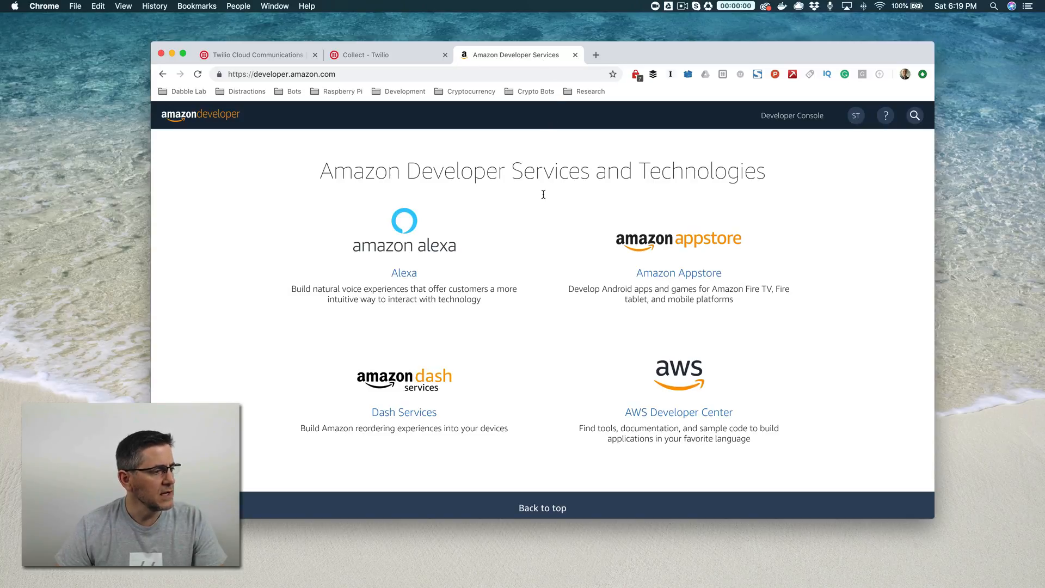
pyautogui.moveTo(788, 136)
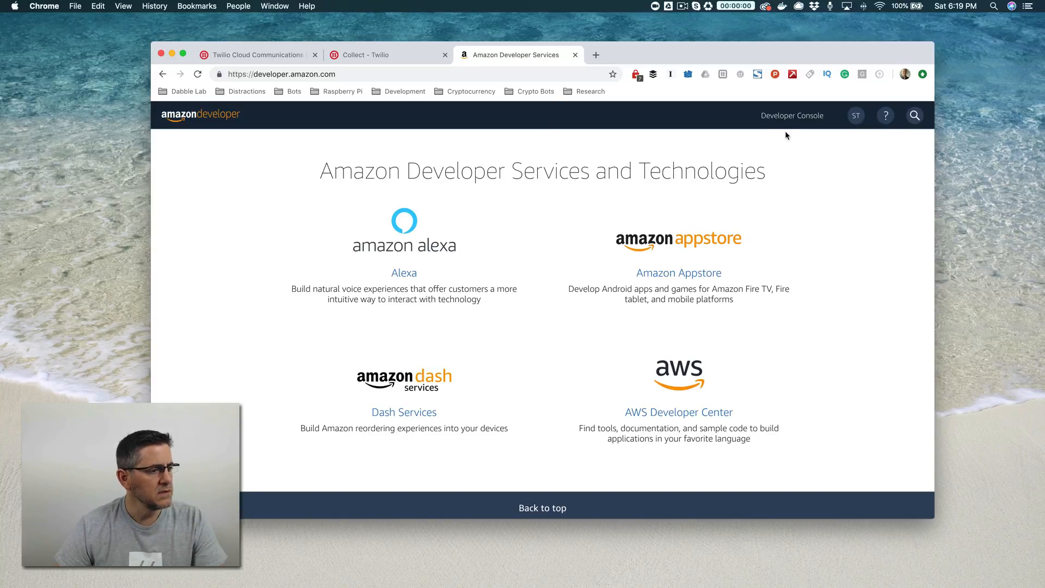
pyautogui.moveTo(472, 255)
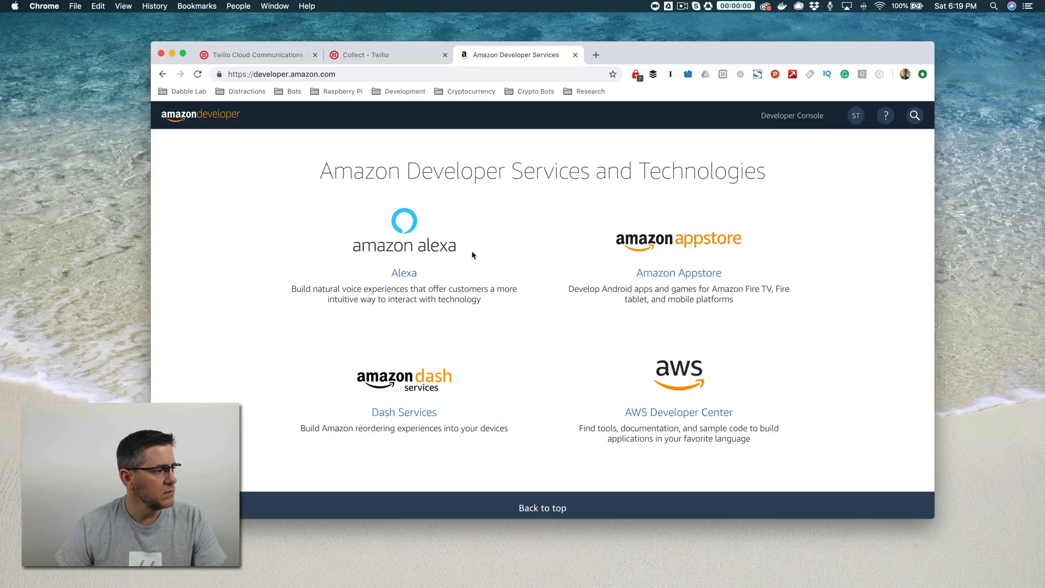
pyautogui.moveTo(403, 273)
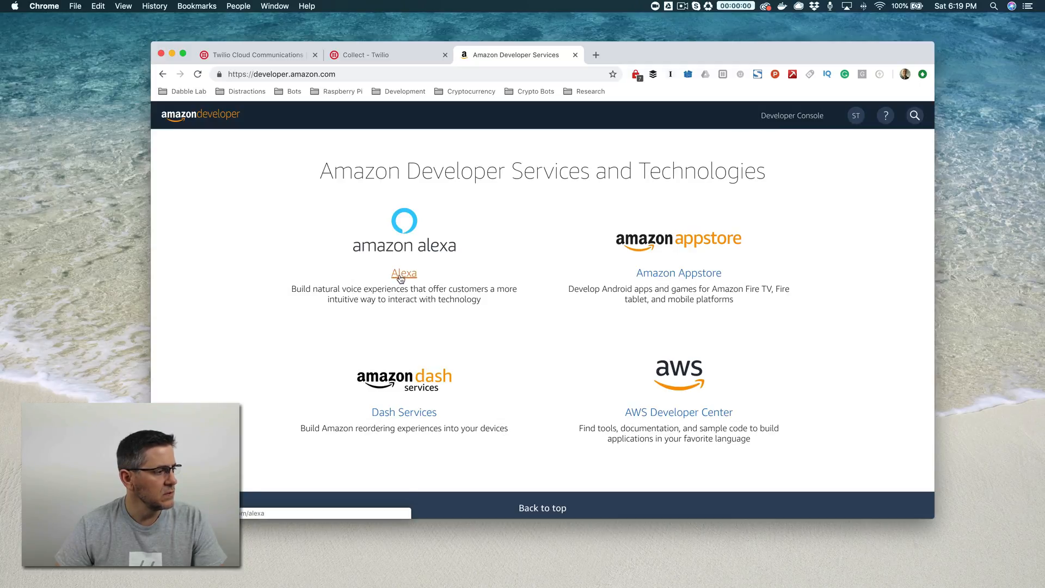
# Go through Alexa and Your Alexa Consoles to the Skills list
pyautogui.click(403, 273)
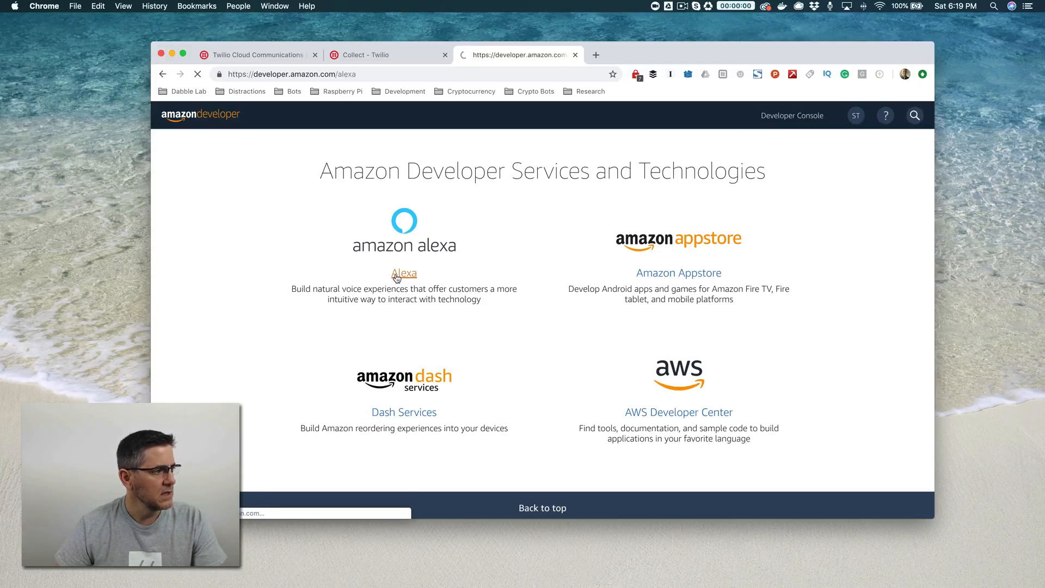
pyautogui.click(404, 273)
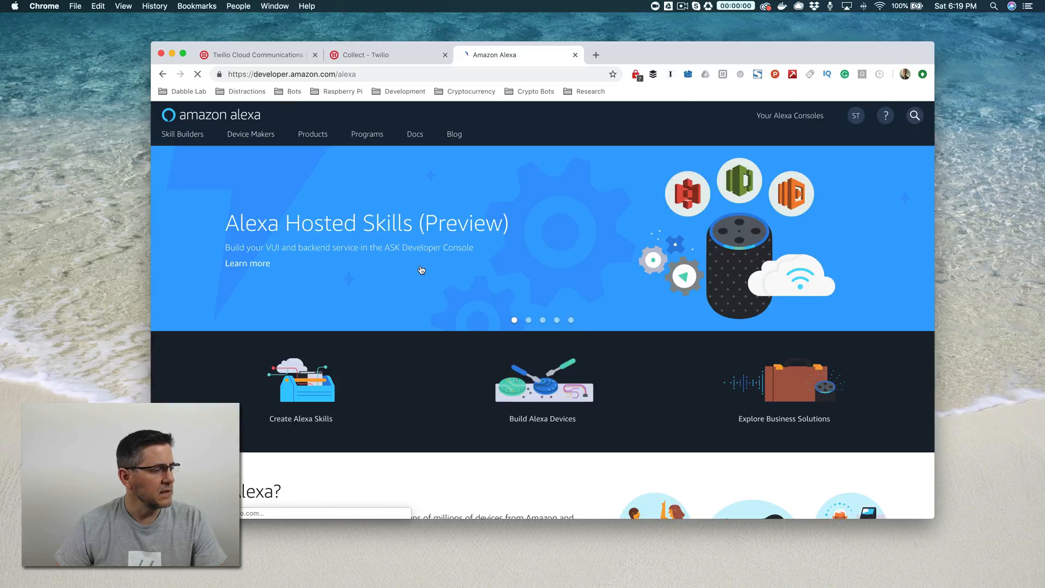
pyautogui.click(790, 115)
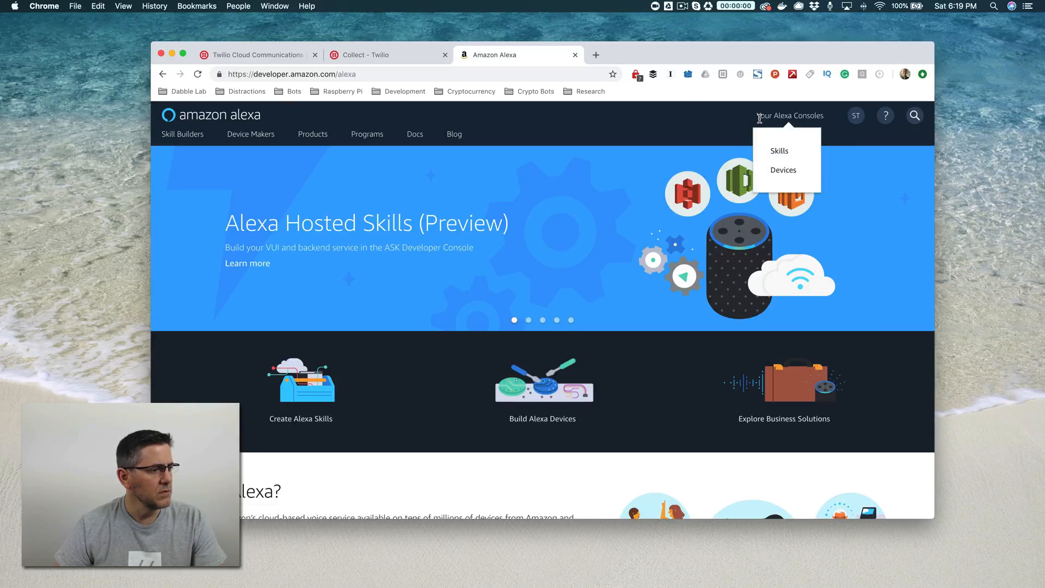
pyautogui.moveTo(800, 133)
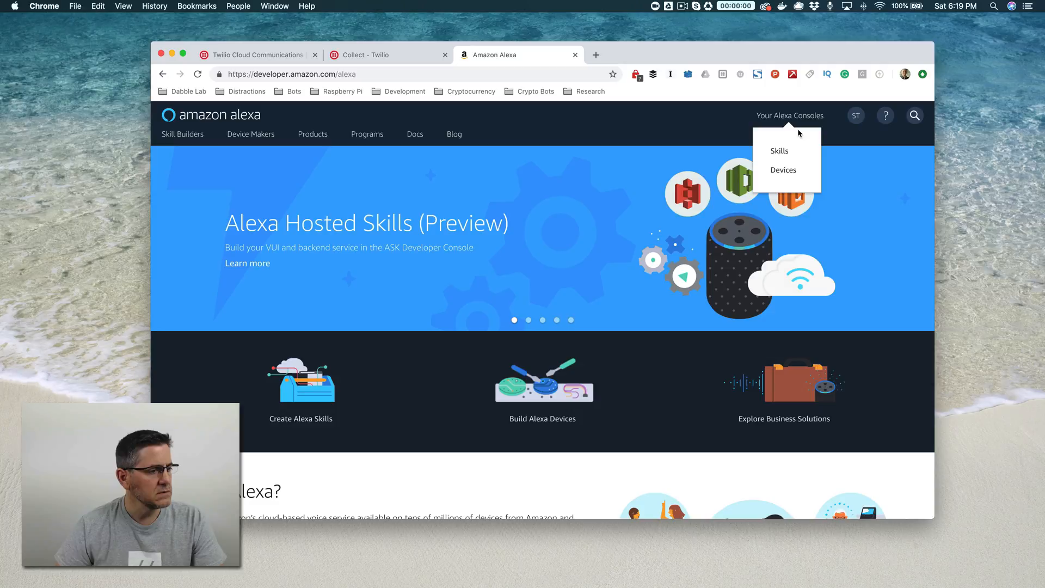
pyautogui.moveTo(779, 151)
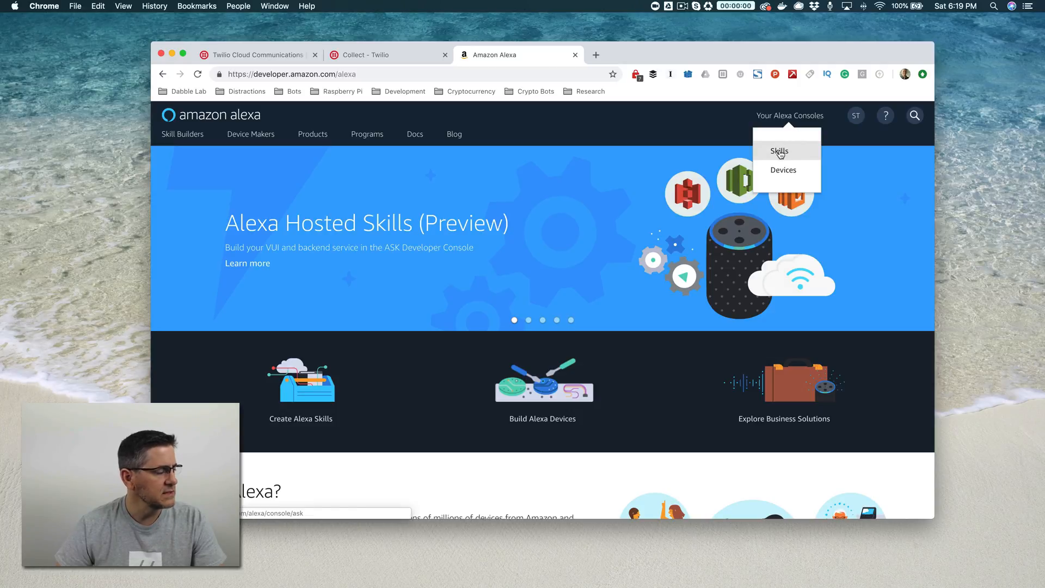
pyautogui.click(779, 151)
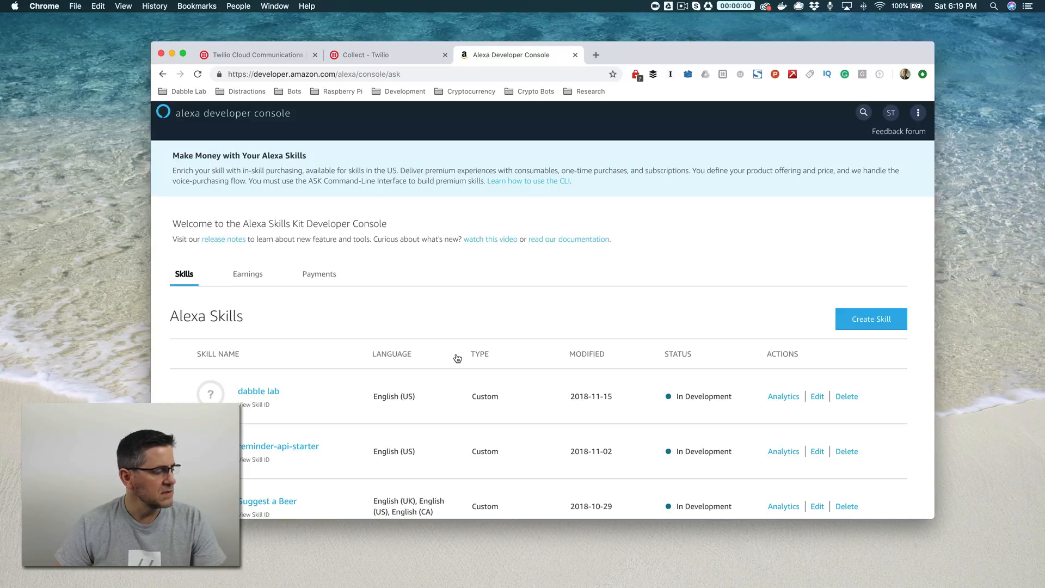
pyautogui.moveTo(870, 318)
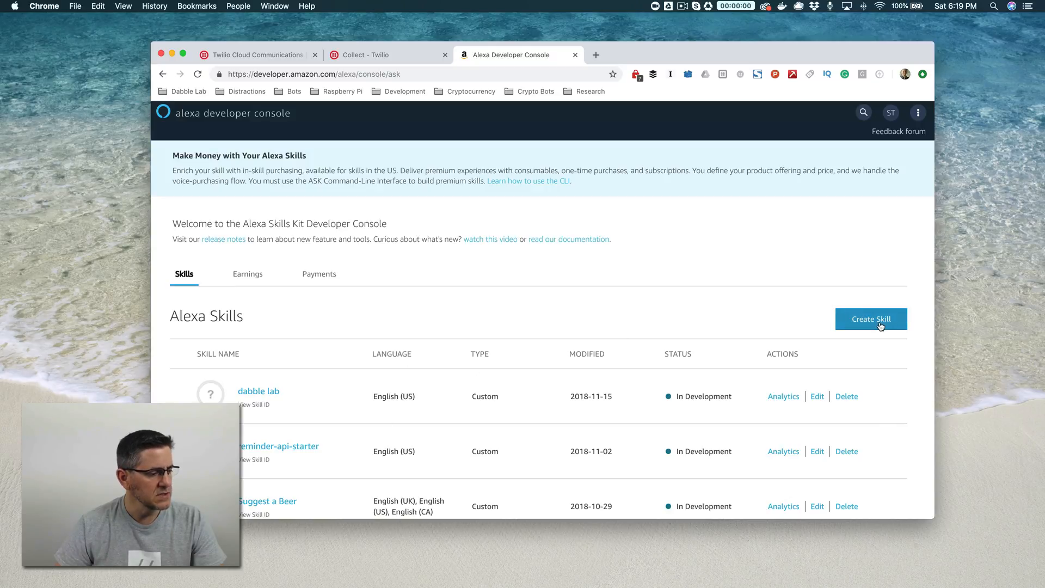
# Create an Alexa skill named 'demo skill' using the Custom model
pyautogui.click(871, 319)
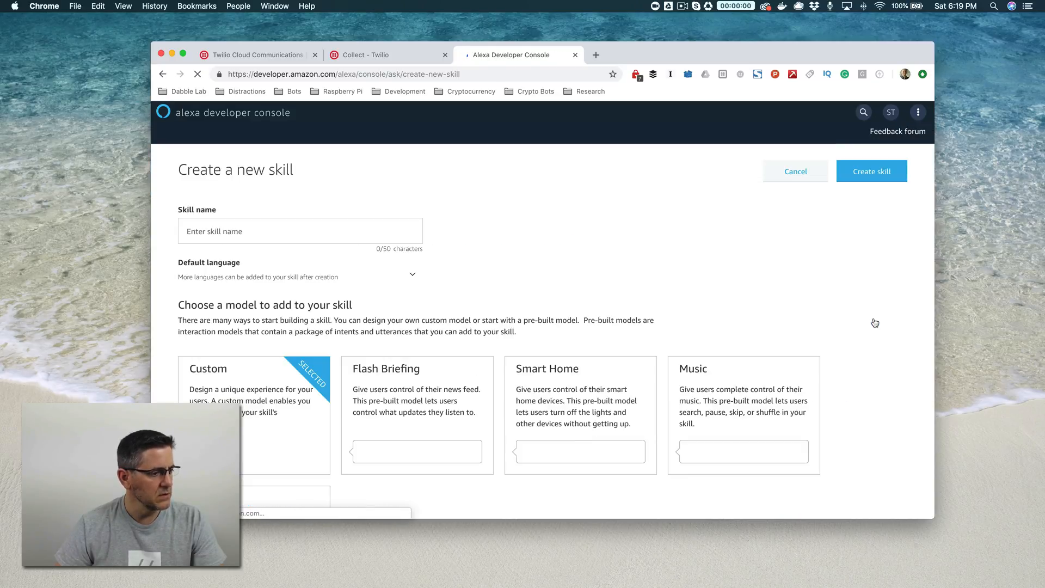
pyautogui.click(300, 231)
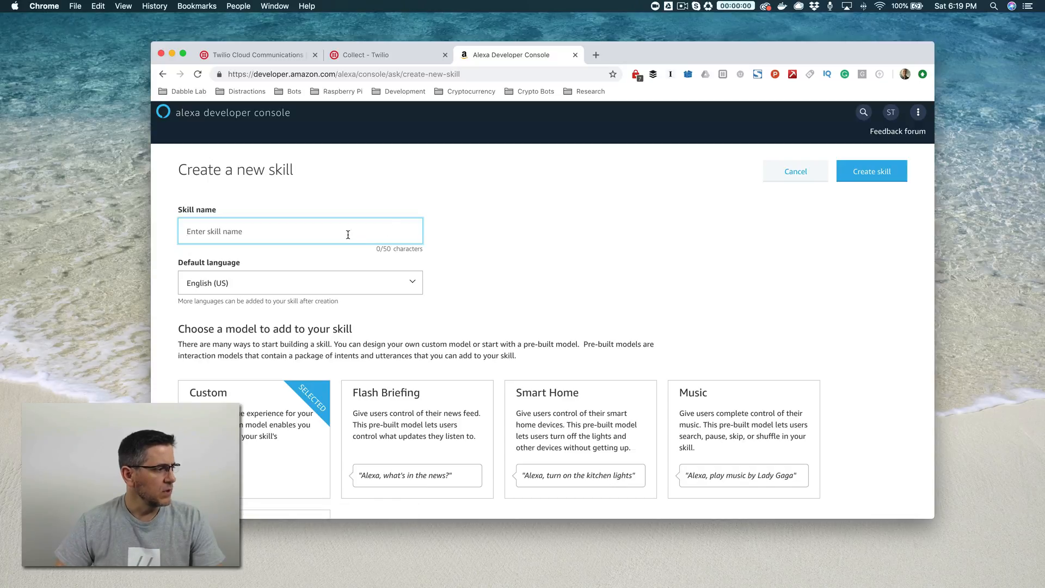
pyautogui.write('demo')
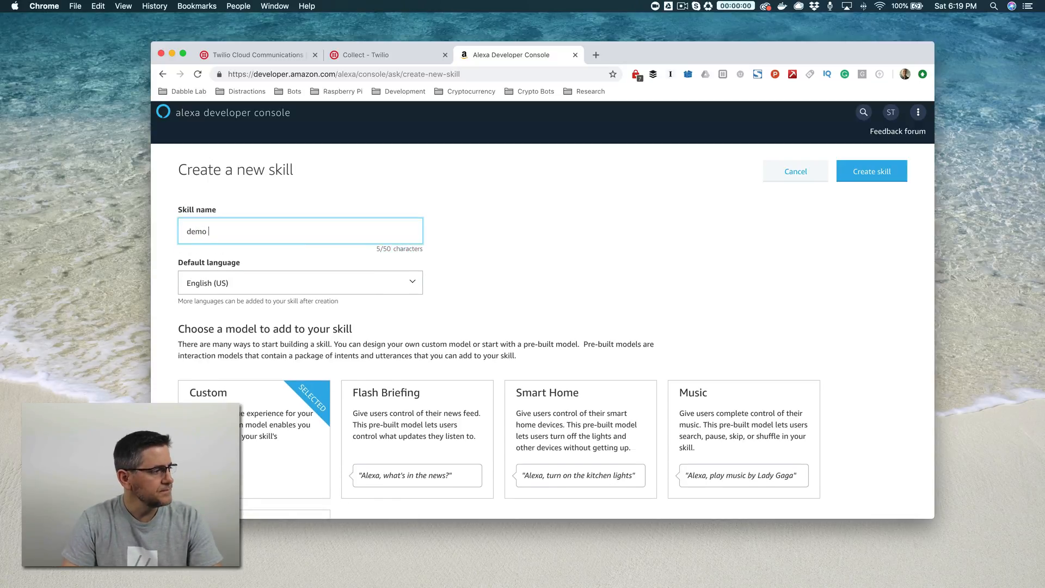
pyautogui.write('skill')
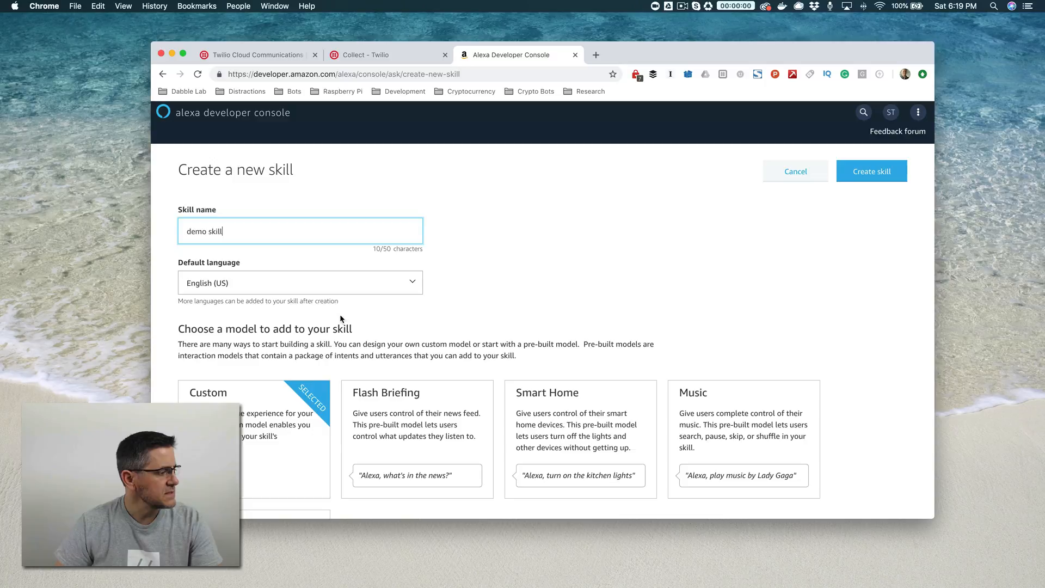
pyautogui.scroll(-3)
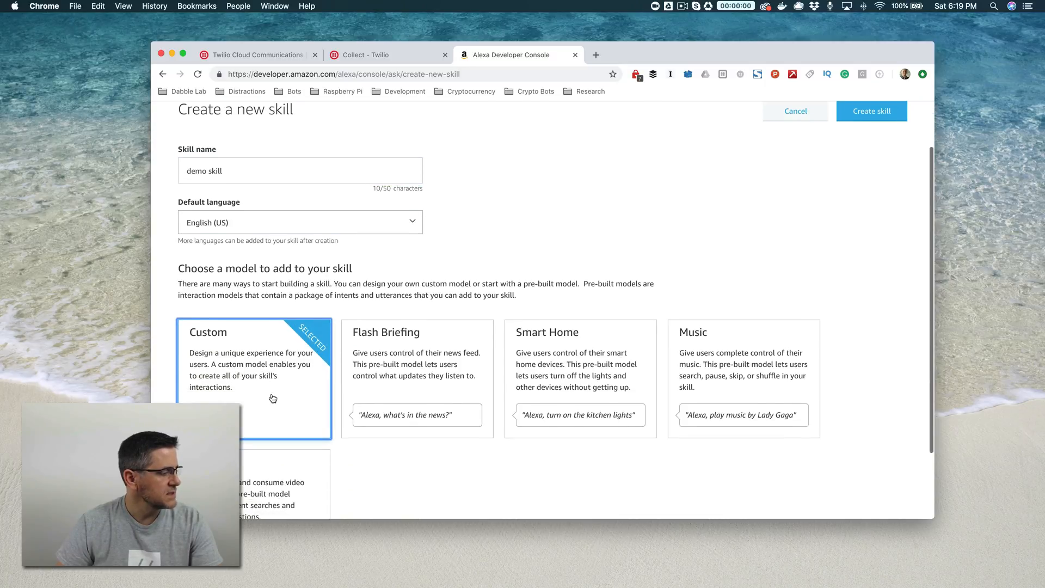
pyautogui.click(870, 111)
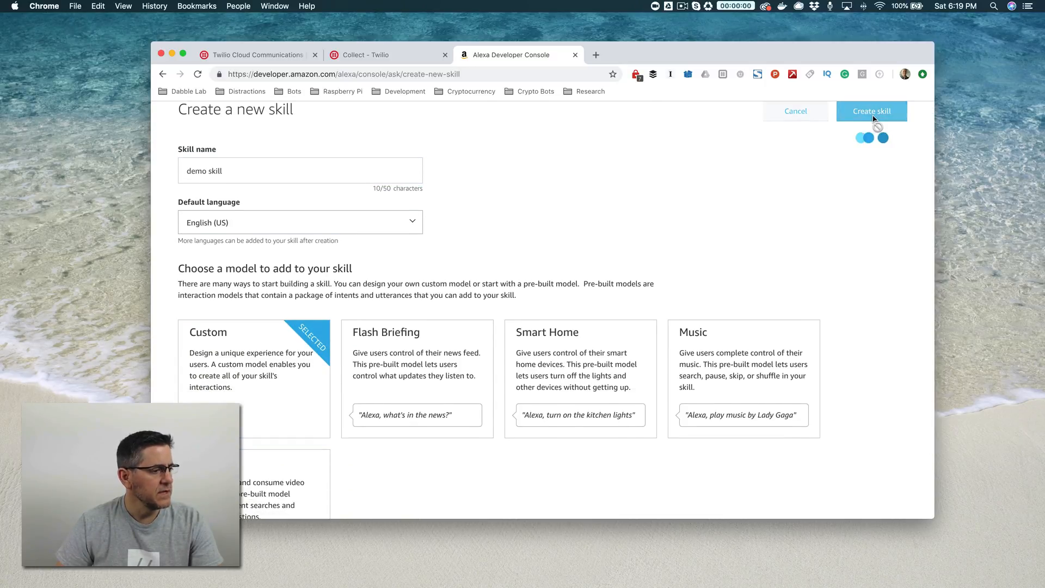
pyautogui.click(871, 110)
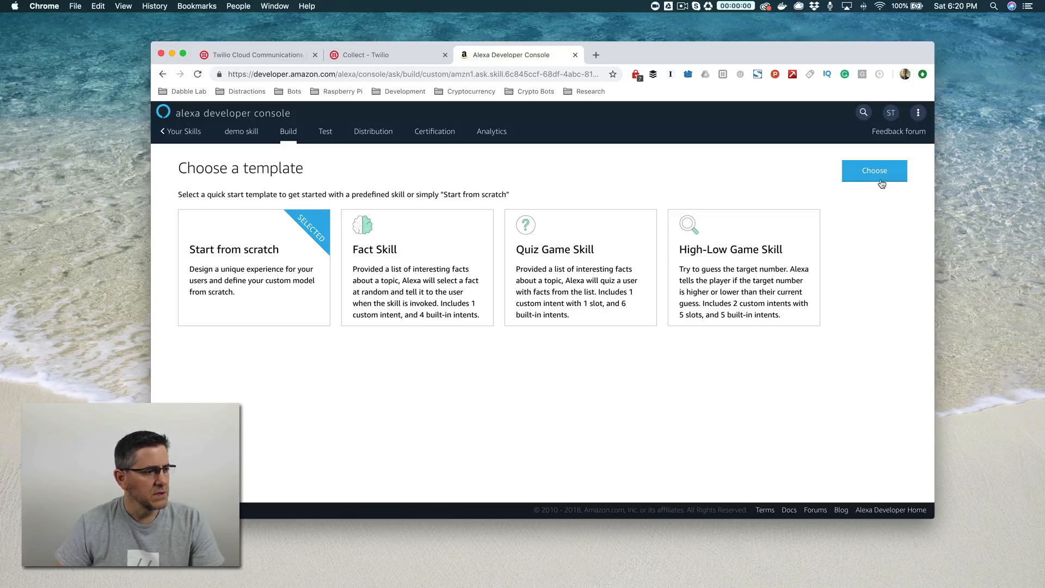
# Choose the Start from scratch template for demo skill
pyautogui.click(874, 170)
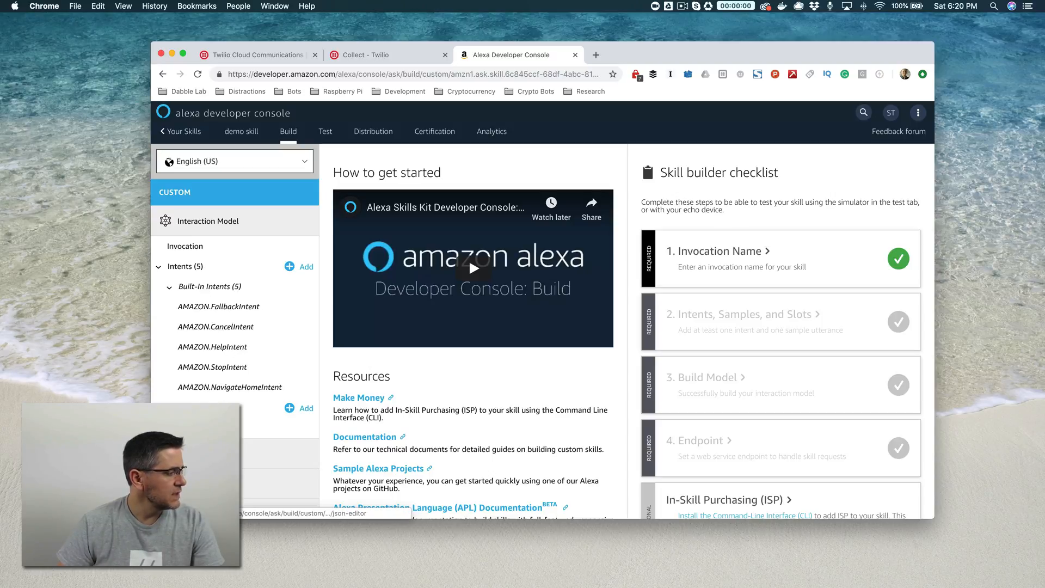
pyautogui.moveTo(216, 326)
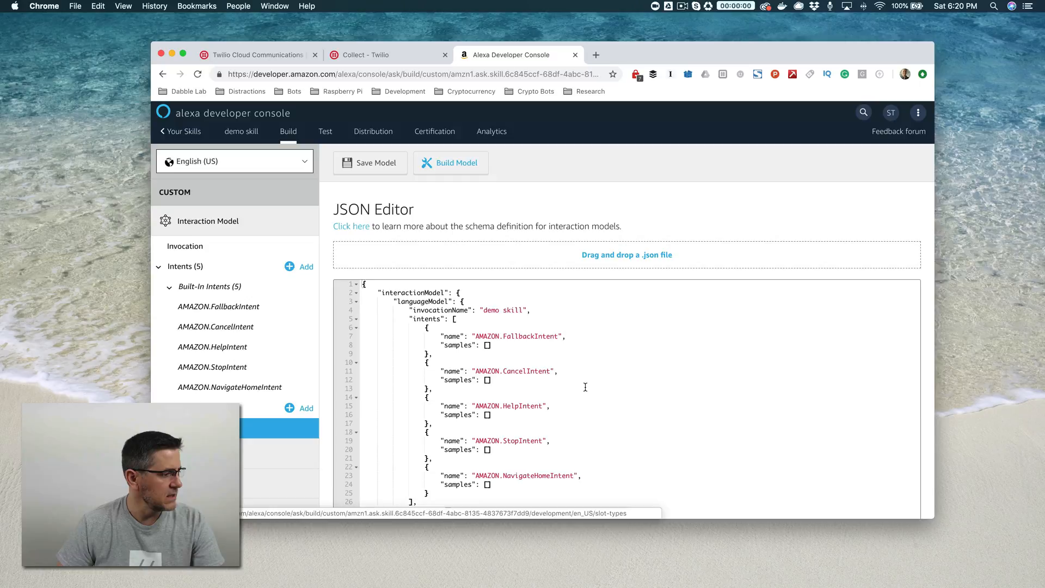
# Paste the Twilio JSON into the JSON Editor and set invocationName to 'demo skill'
pyautogui.scroll(-3)
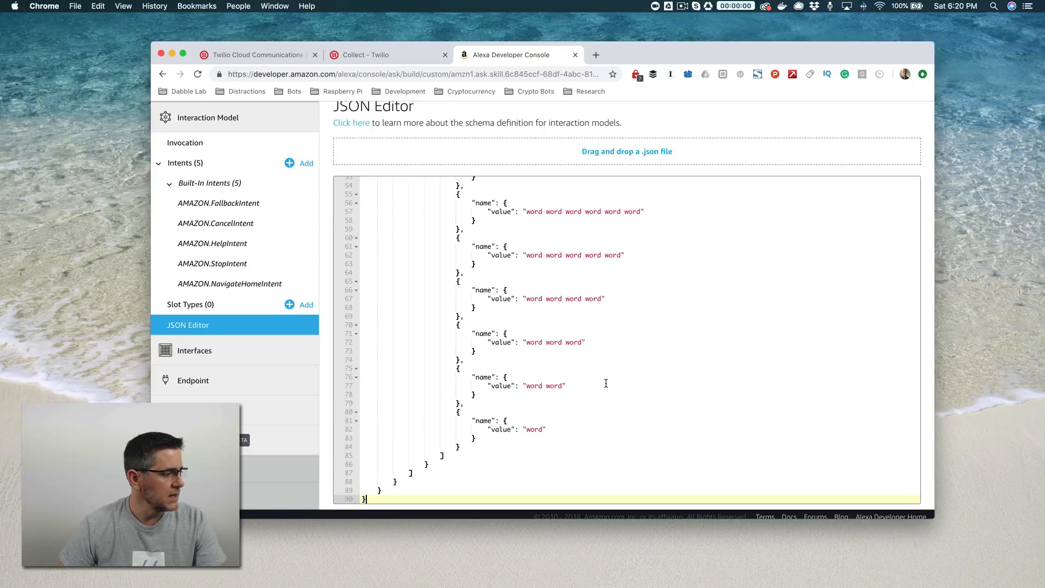
pyautogui.scroll(3)
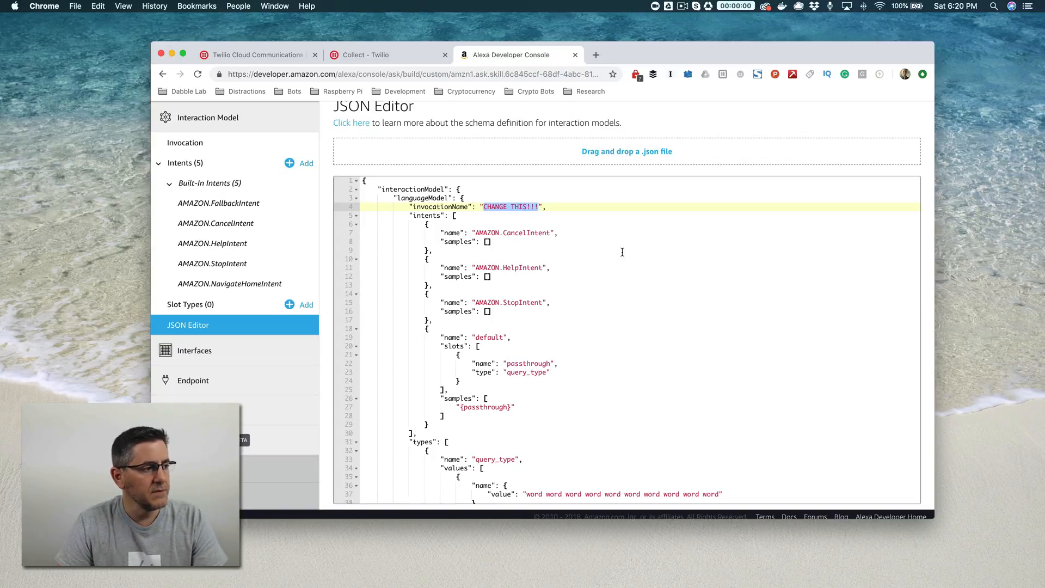
pyautogui.write('d')
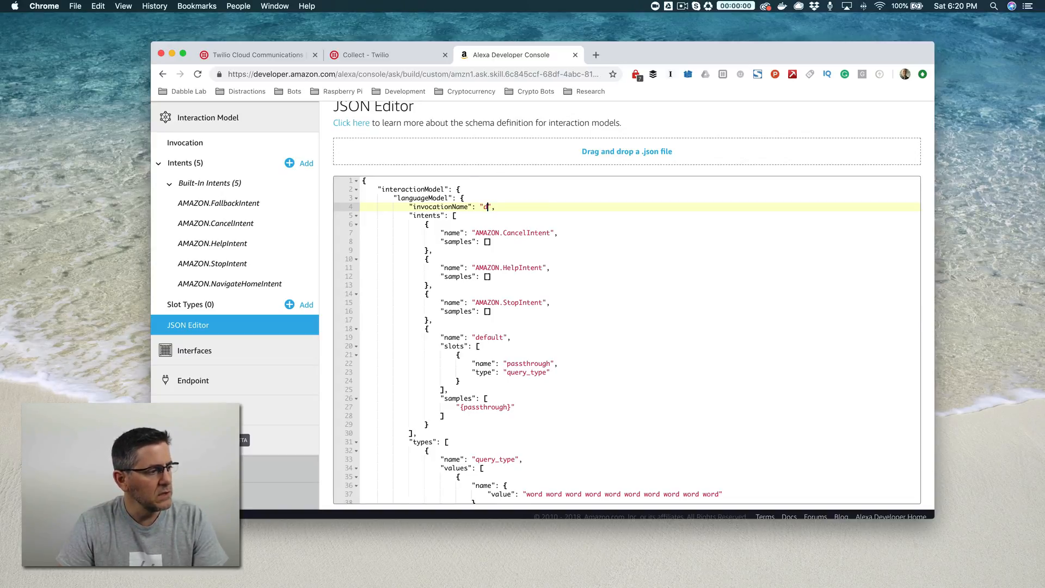
pyautogui.write('emo skill')
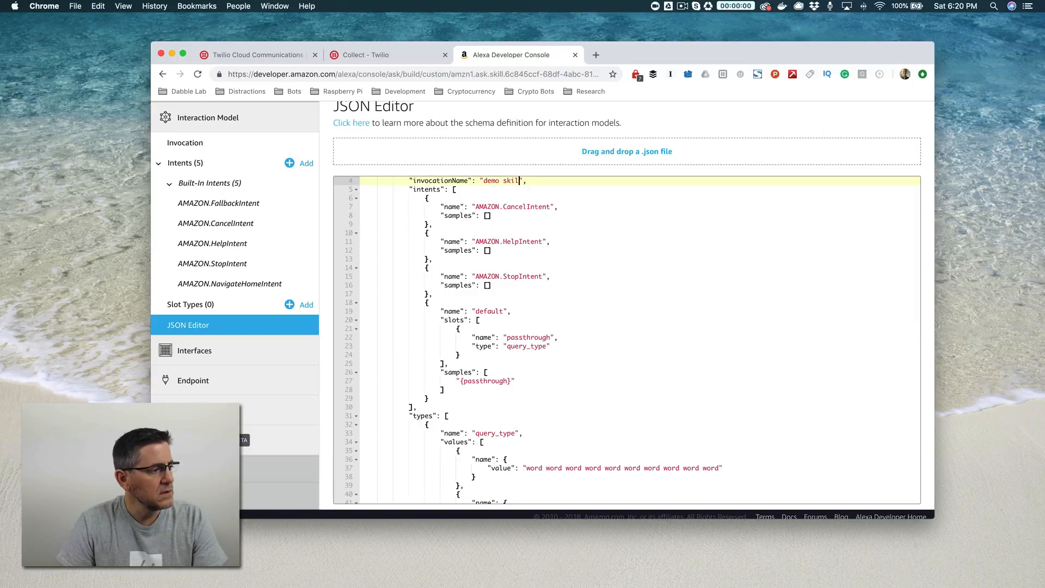
# Save and build the interaction model, dismissing the saved notification
pyautogui.scroll(3)
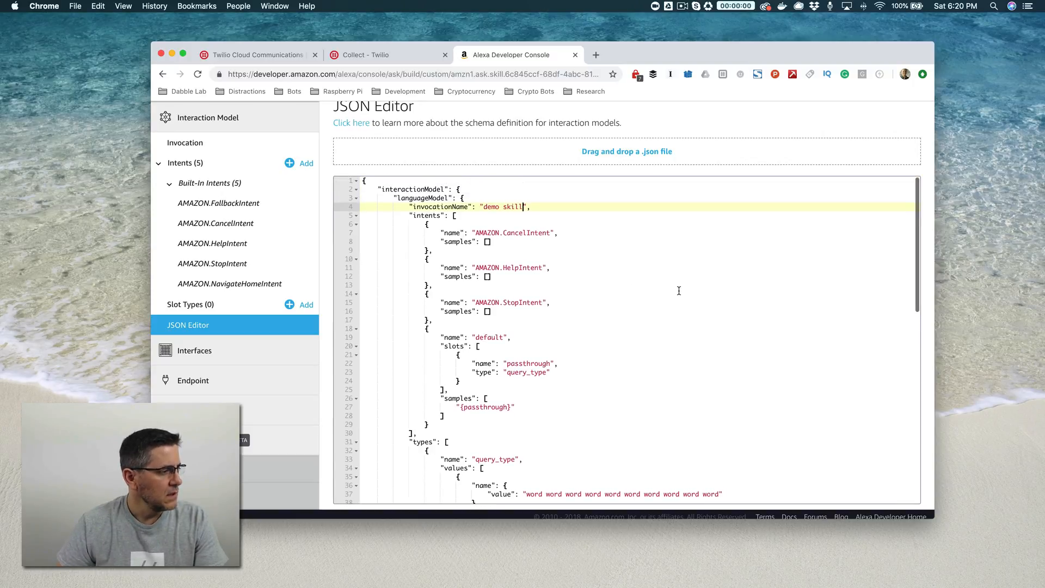
pyautogui.scroll(3)
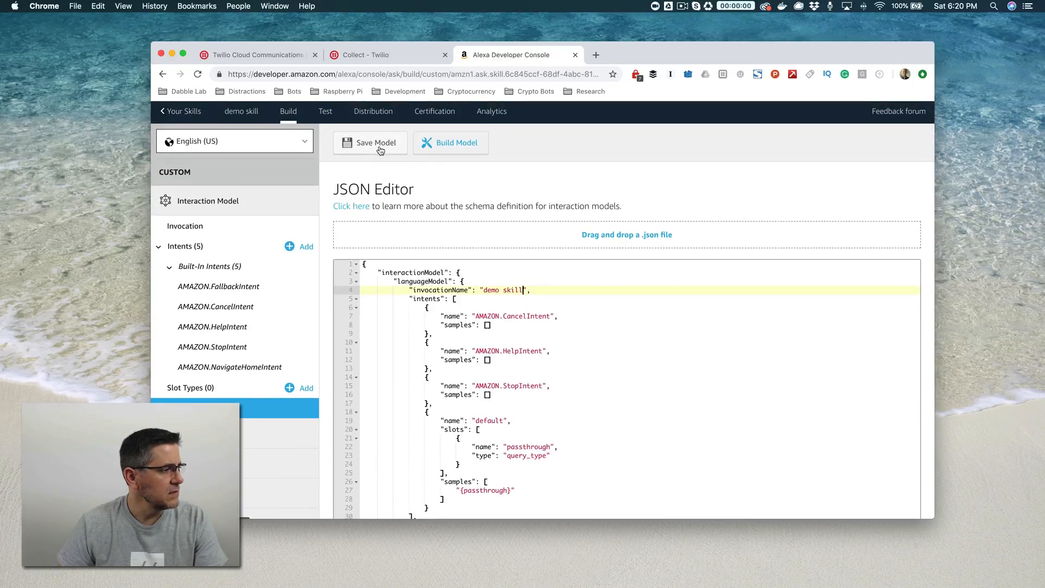
pyautogui.click(376, 142)
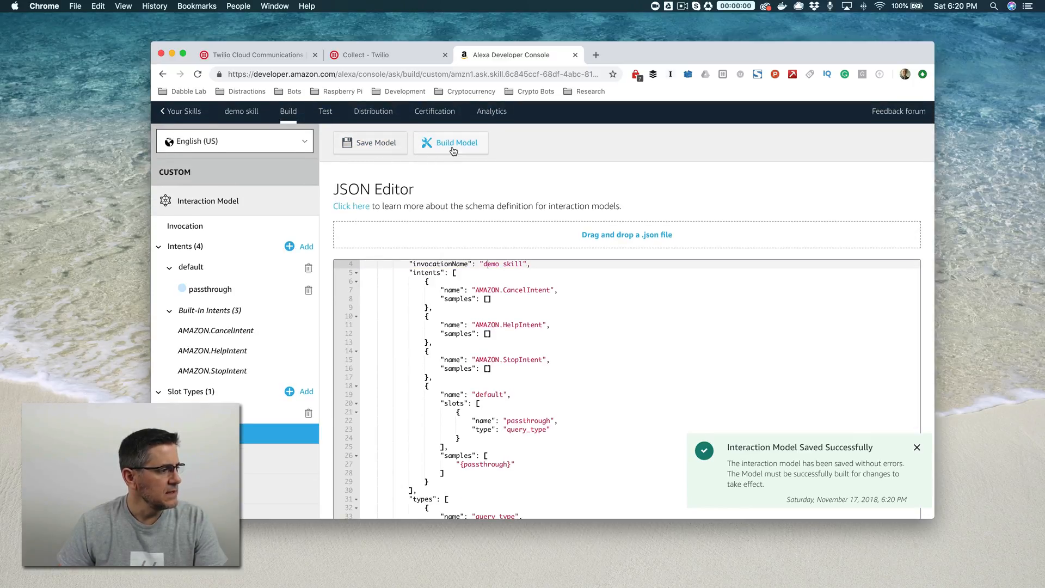
pyautogui.click(451, 142)
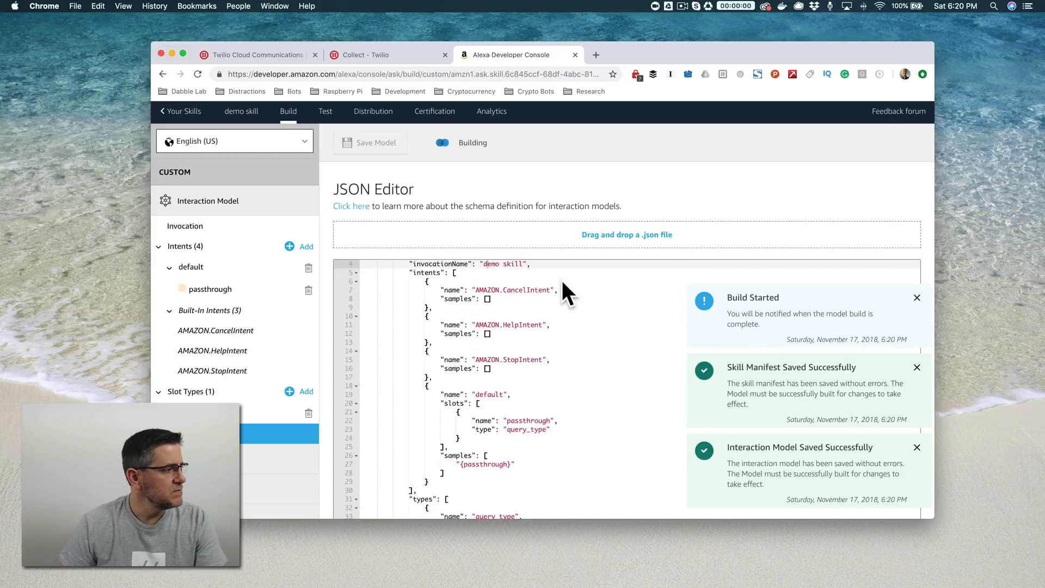
pyautogui.click(916, 447)
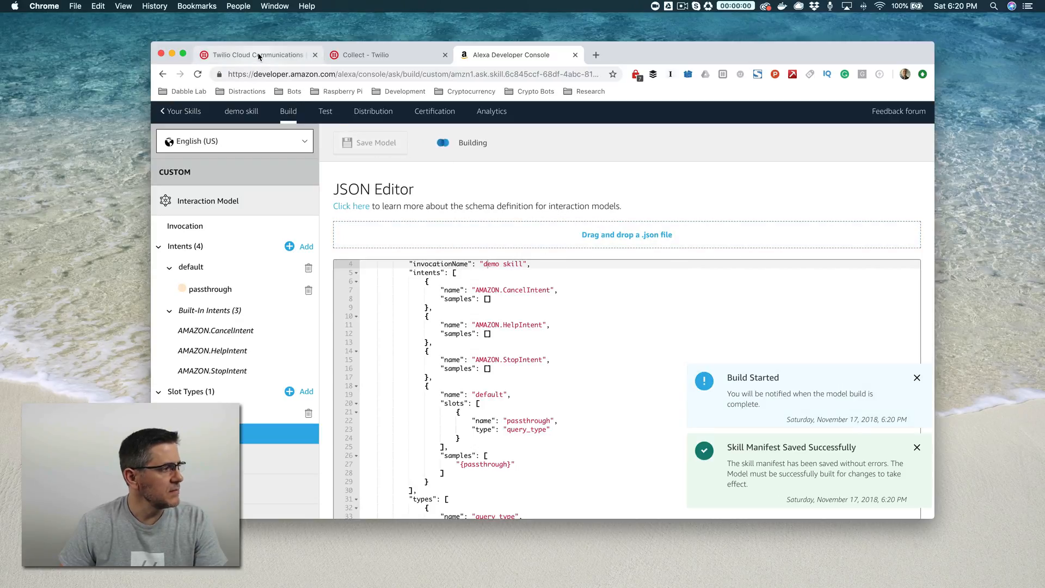
# Check the Alexa Configuration URL in Twilio, then go back to the Alexa console
pyautogui.click(257, 54)
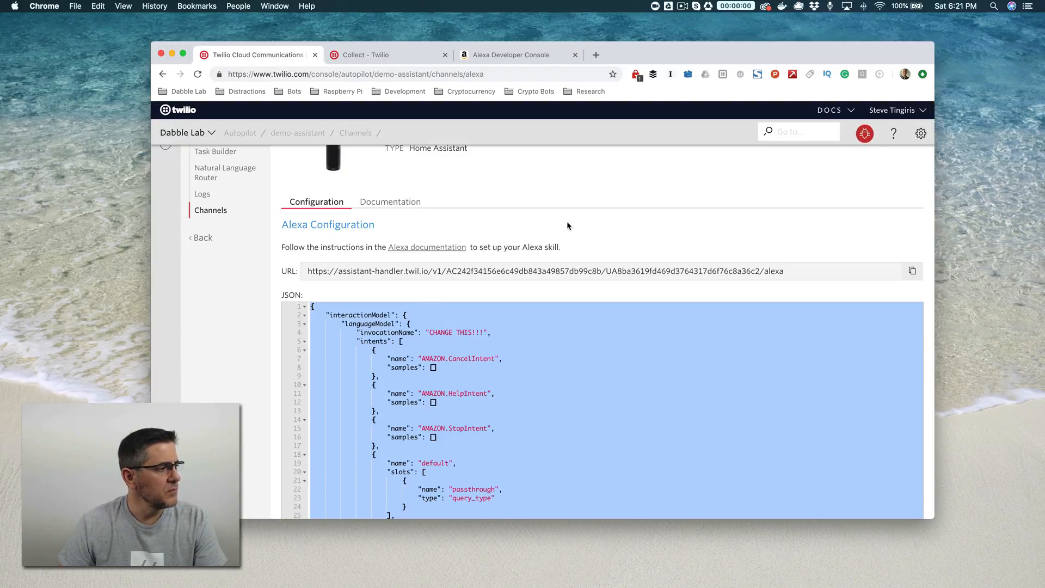
pyautogui.scroll(3)
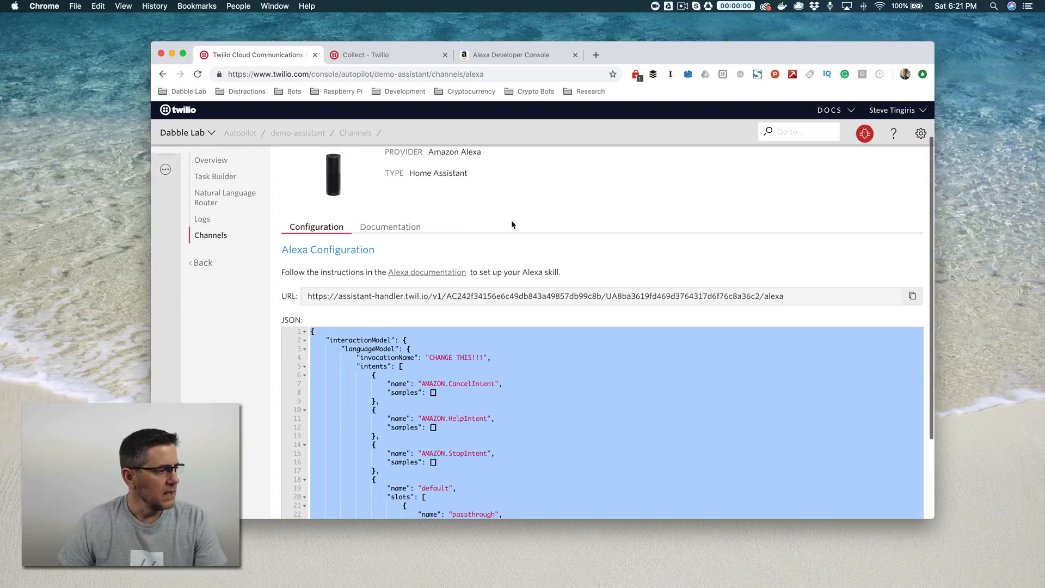
pyautogui.moveTo(315, 292)
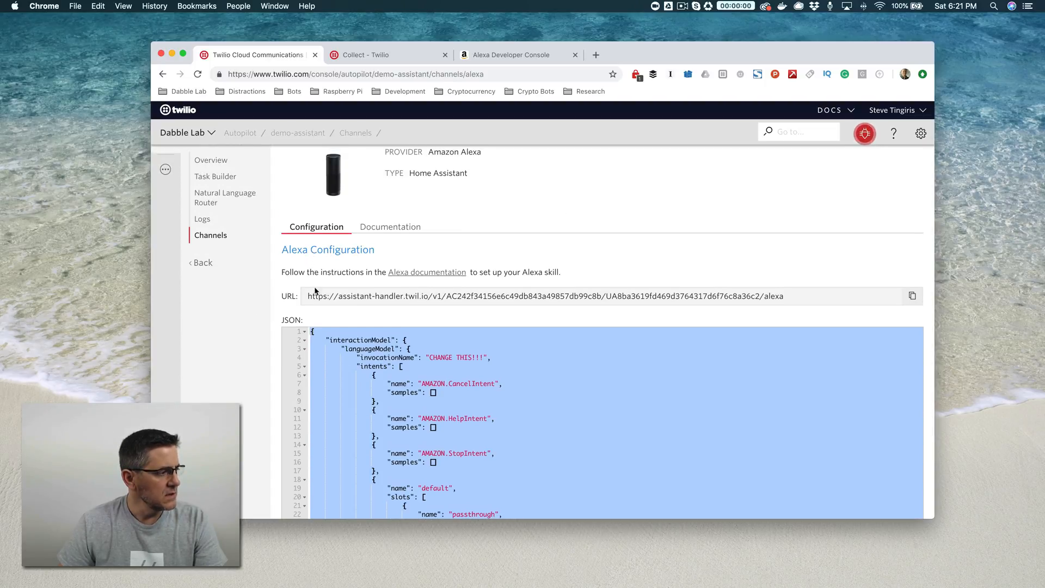
pyautogui.moveTo(540, 285)
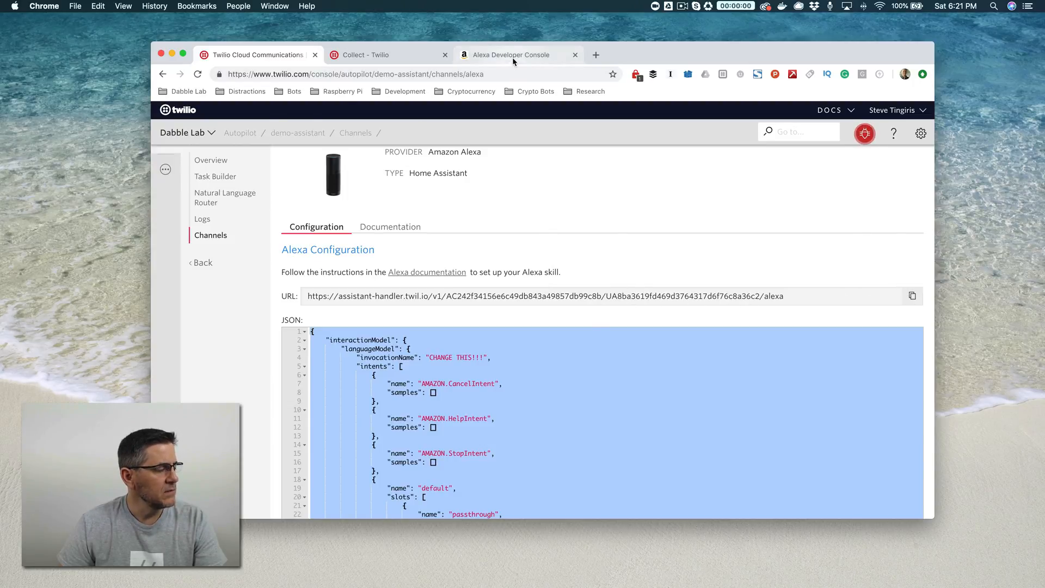
pyautogui.click(512, 54)
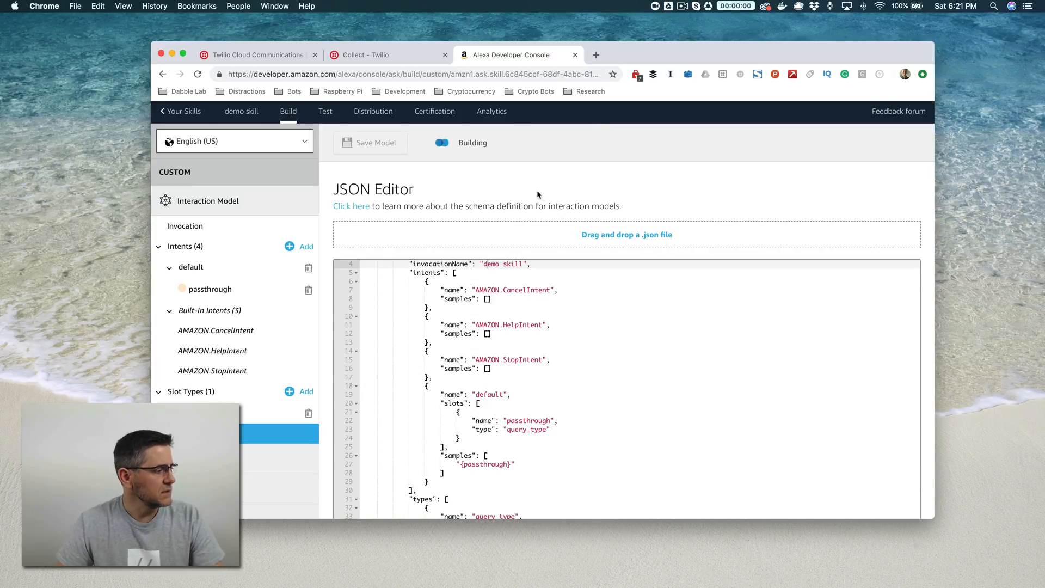
# Set the skill endpoint to HTTPS with the wildcard sub-domain certificate option
pyautogui.scroll(-3)
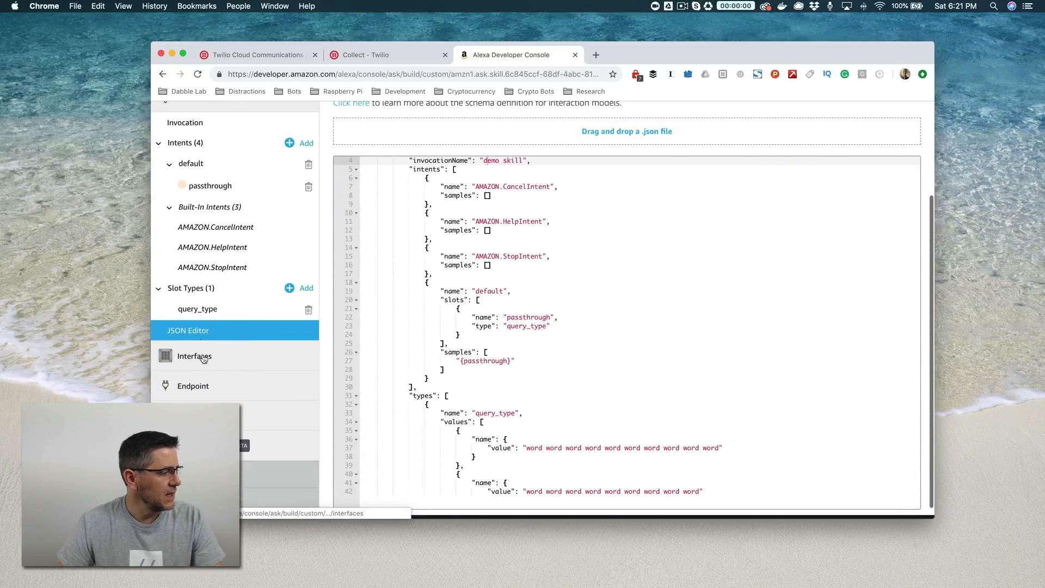
pyautogui.click(193, 386)
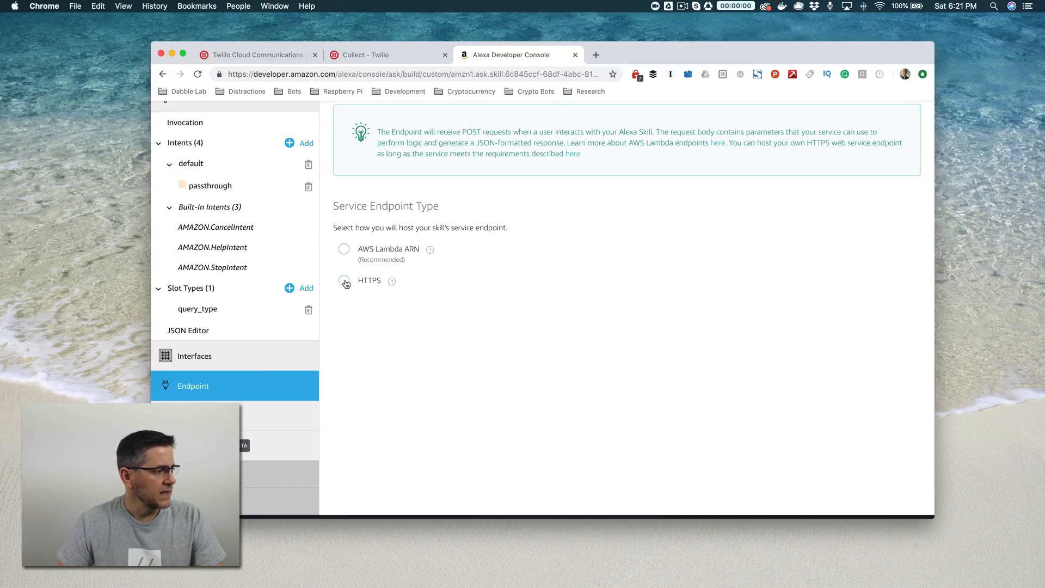
pyautogui.click(344, 280)
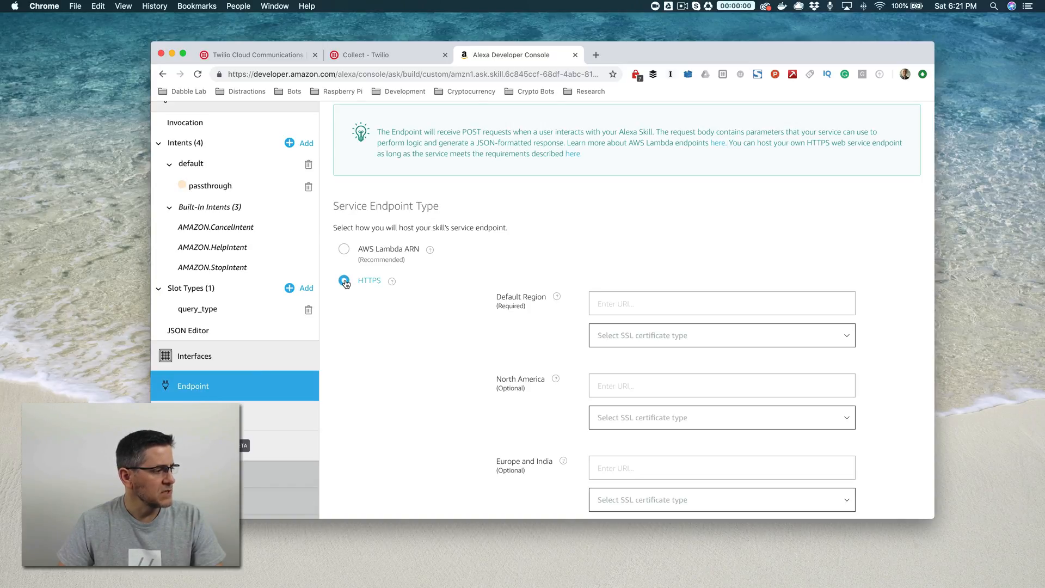
pyautogui.scroll(-3)
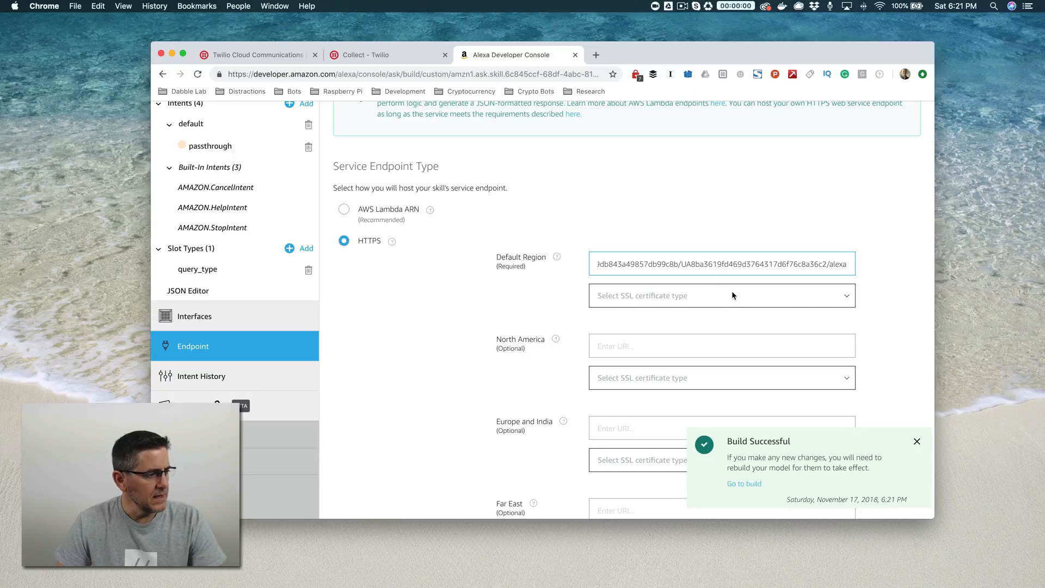
pyautogui.click(721, 295)
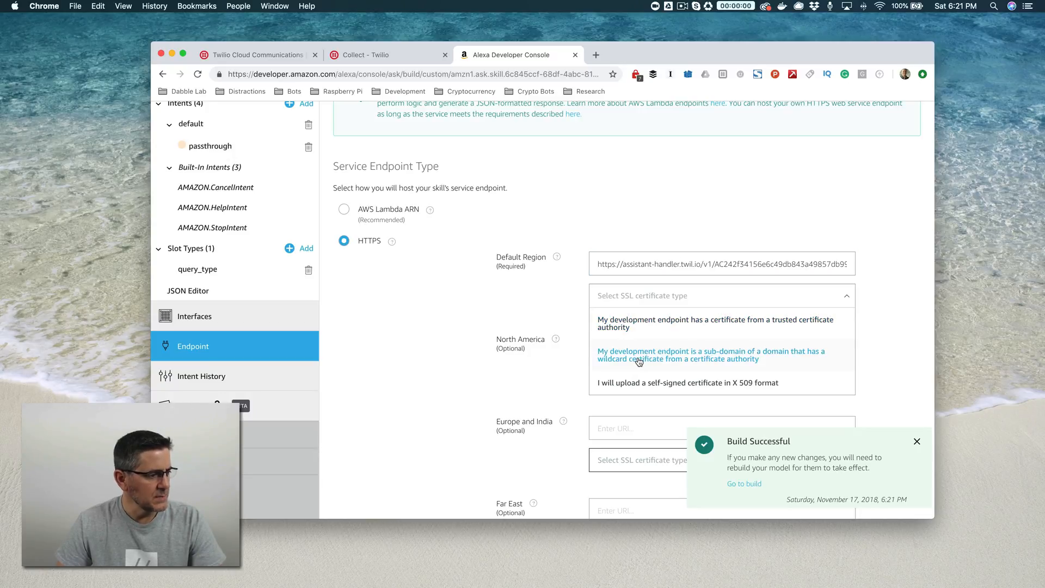
pyautogui.moveTo(667, 362)
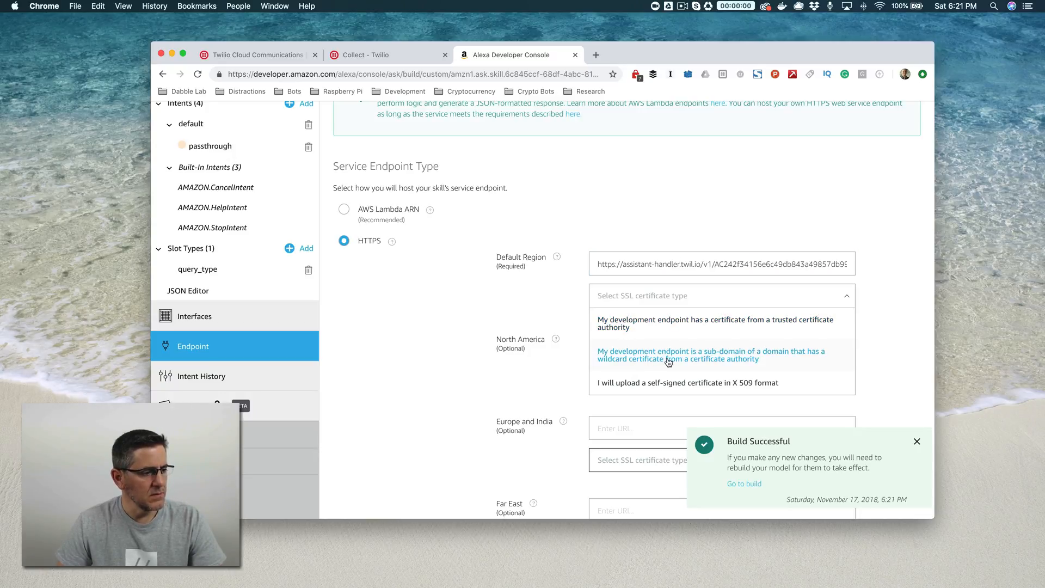
pyautogui.click(710, 355)
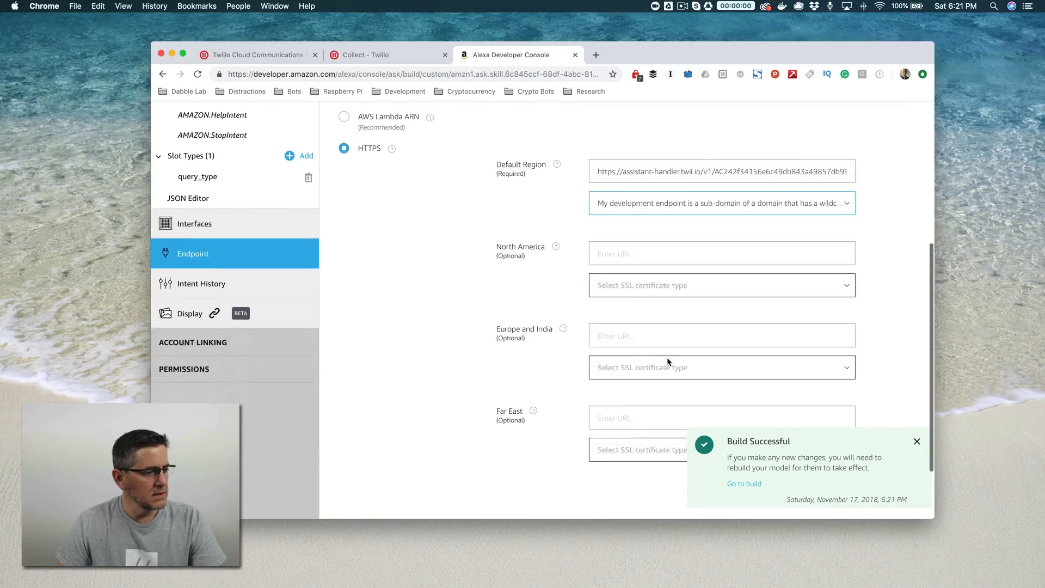
pyautogui.scroll(-3)
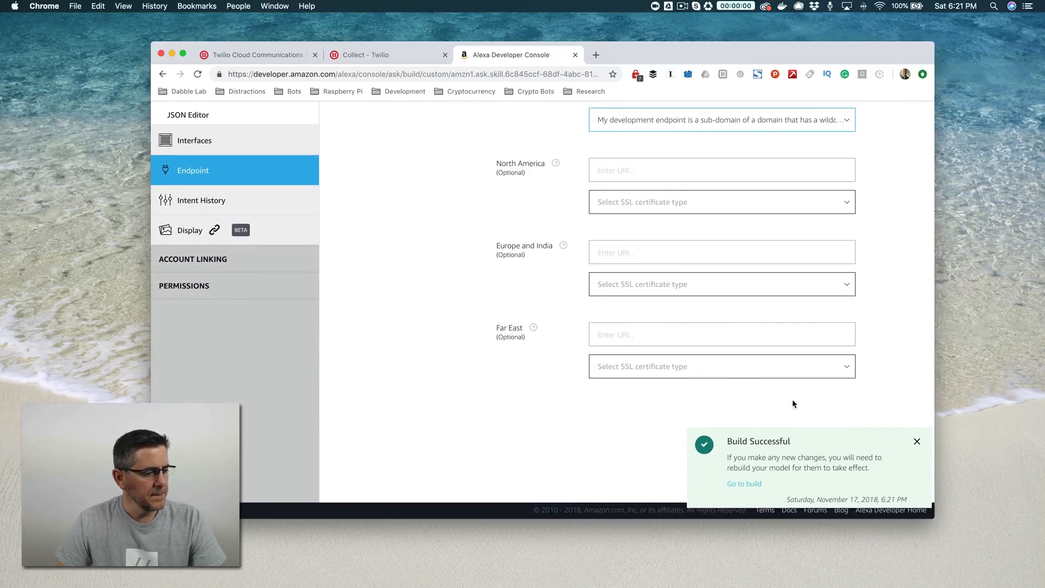
pyautogui.scroll(3)
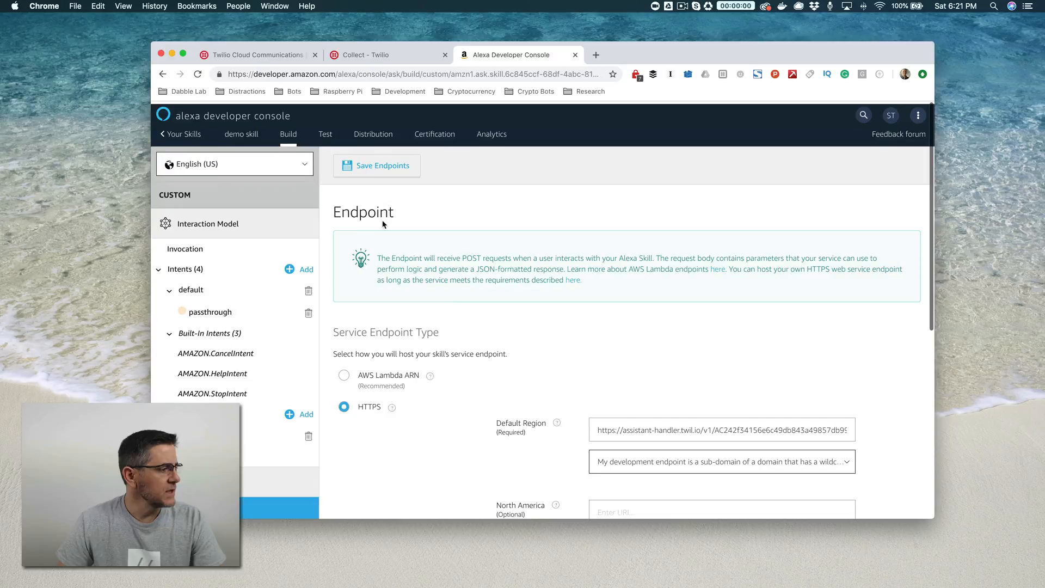
# Save demo skill's HTTPS endpoint settings and go to the skill's Test page
pyautogui.click(376, 165)
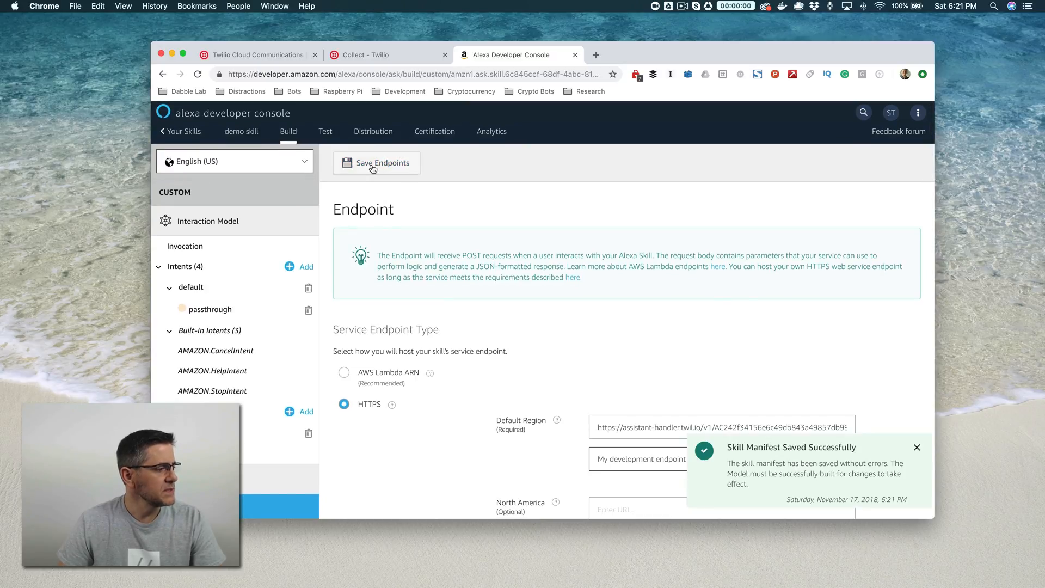
pyautogui.moveTo(889, 415)
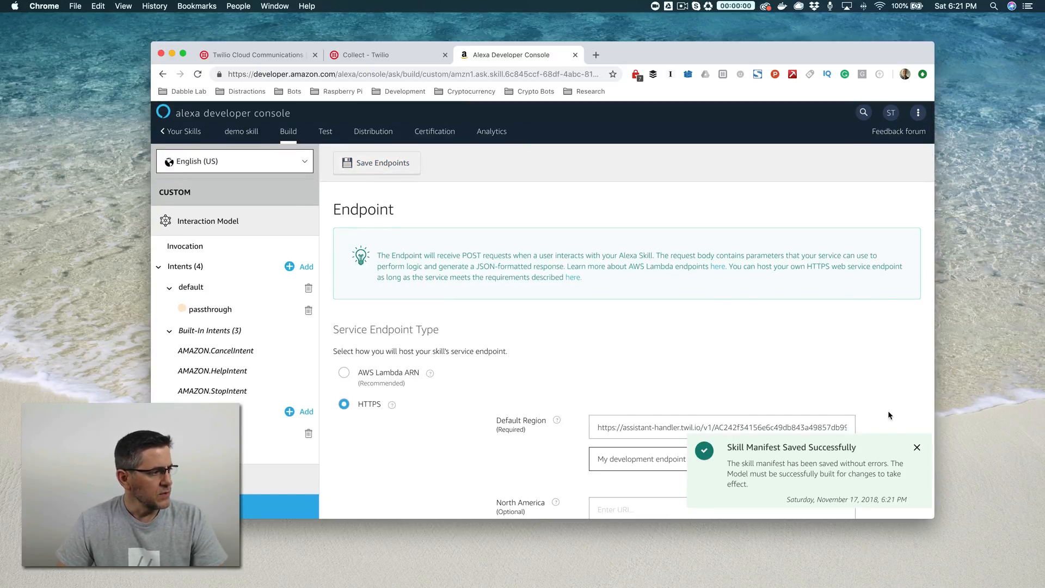
pyautogui.click(917, 447)
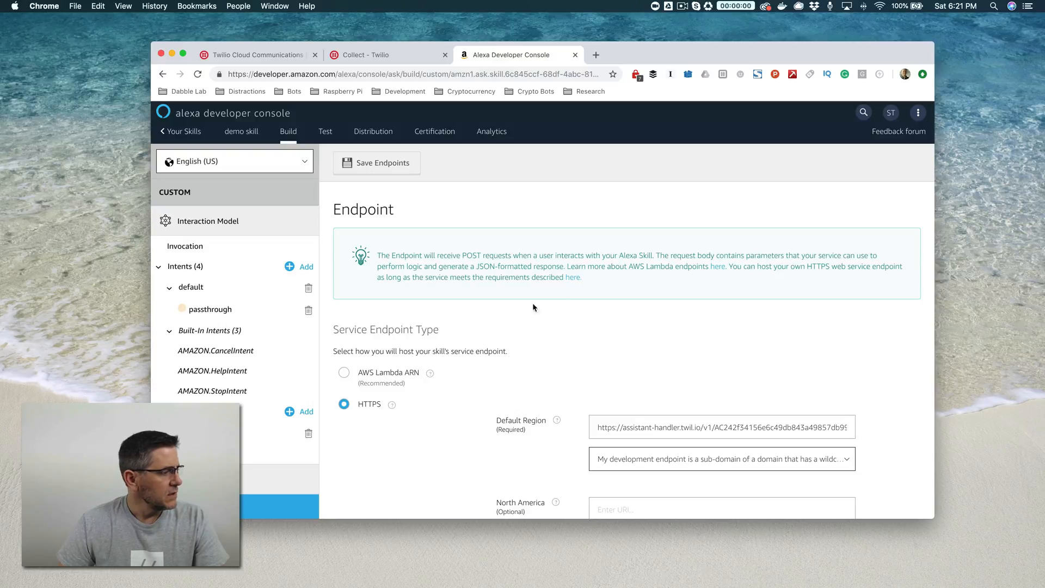
pyautogui.moveTo(325, 131)
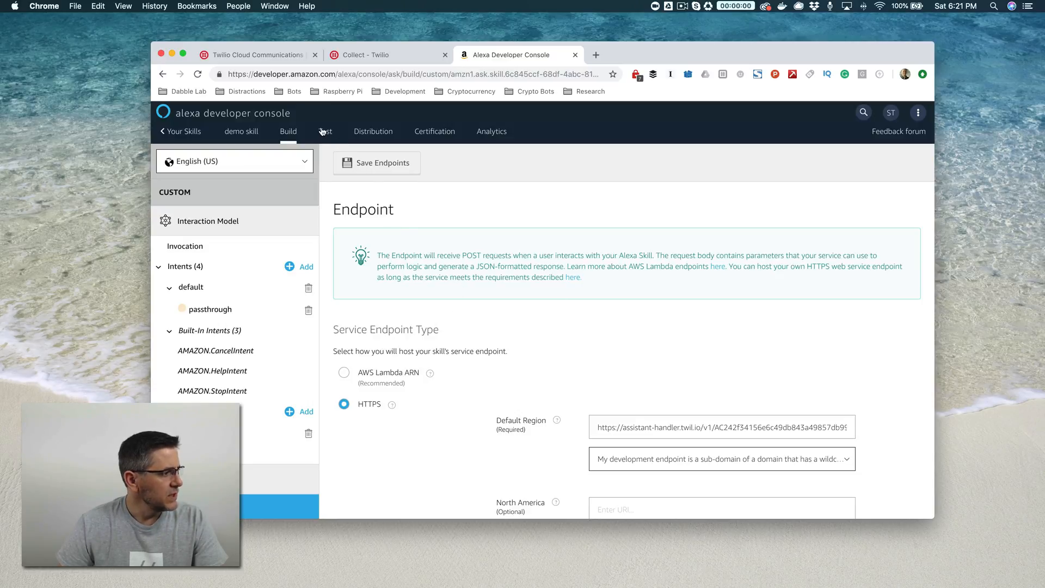
pyautogui.click(325, 131)
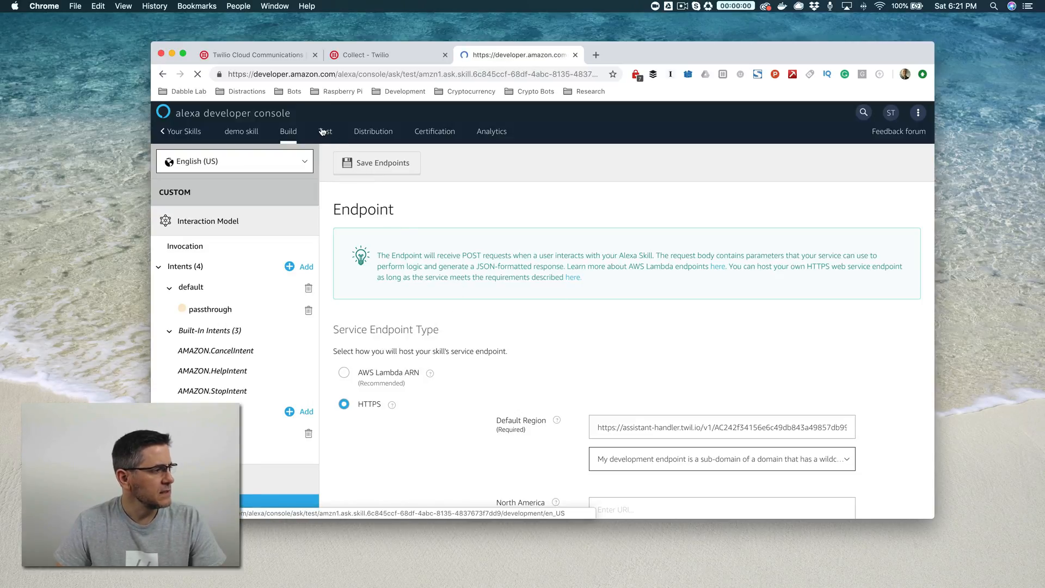
# Enable testing and send 'open demo skill' in the Alexa Simulator, getting 'This is your new Task'
pyautogui.click(325, 131)
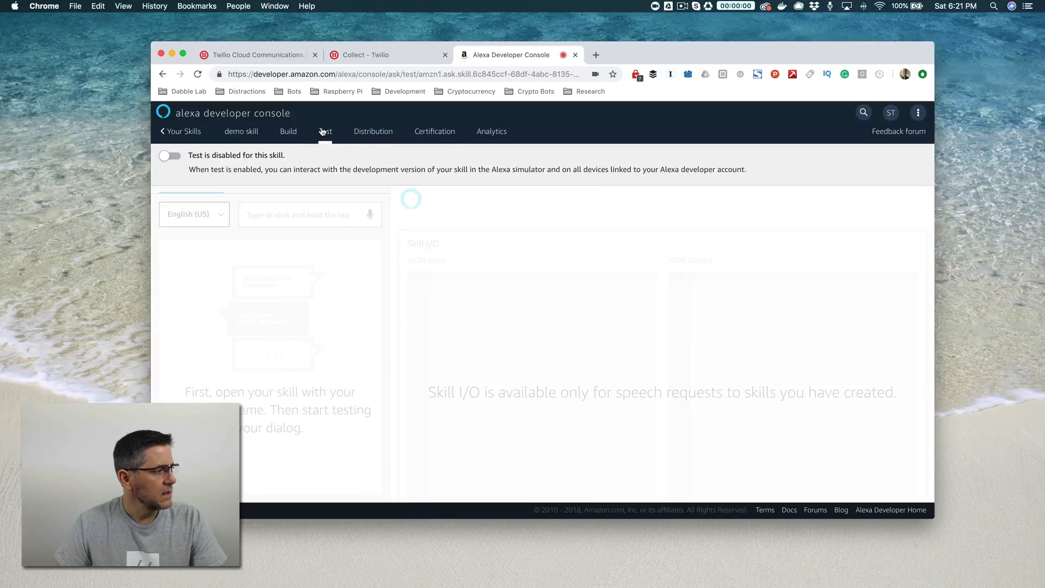
pyautogui.click(169, 155)
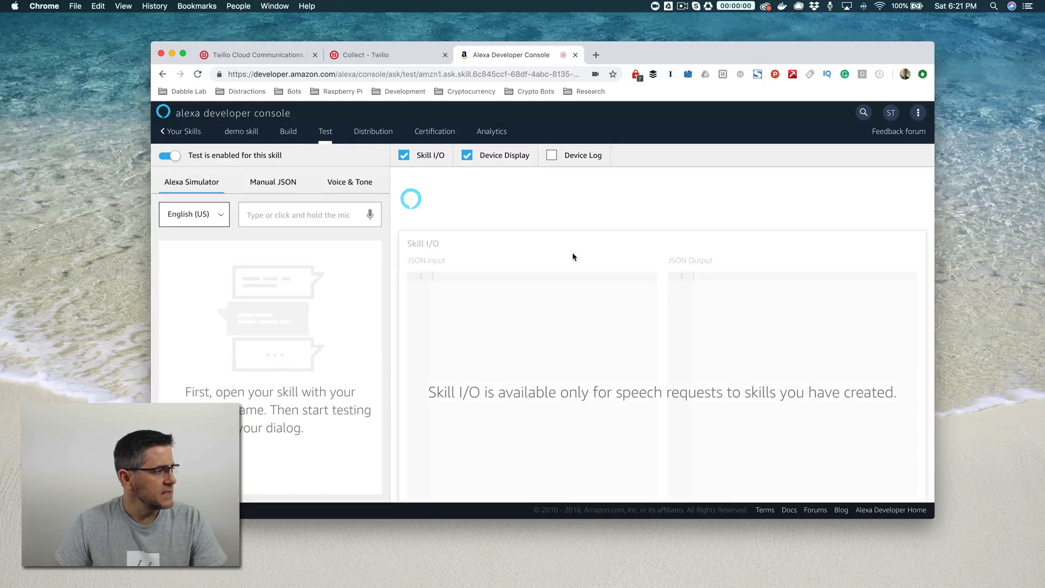
pyautogui.moveTo(342, 230)
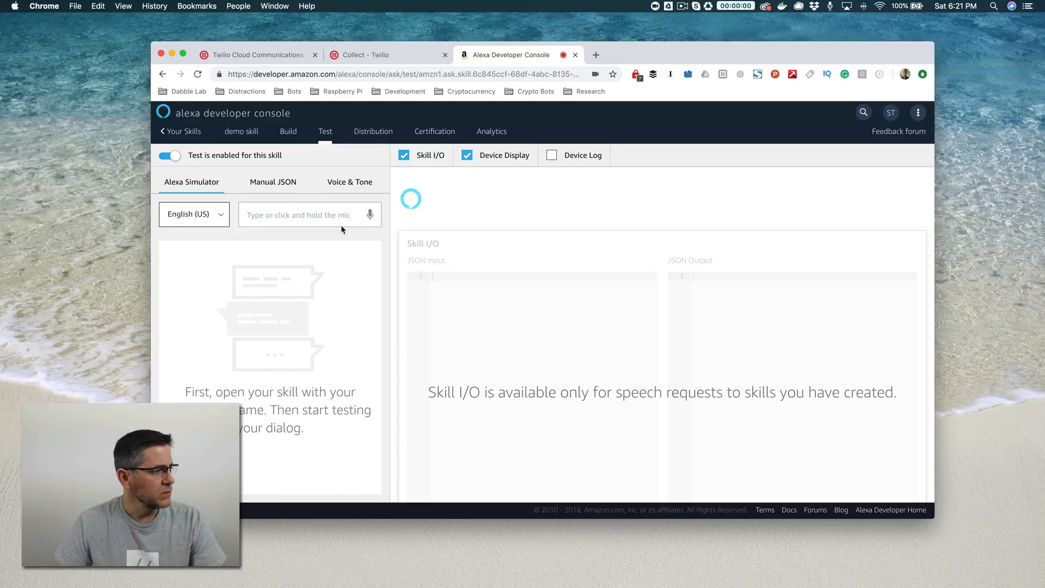
pyautogui.write('op')
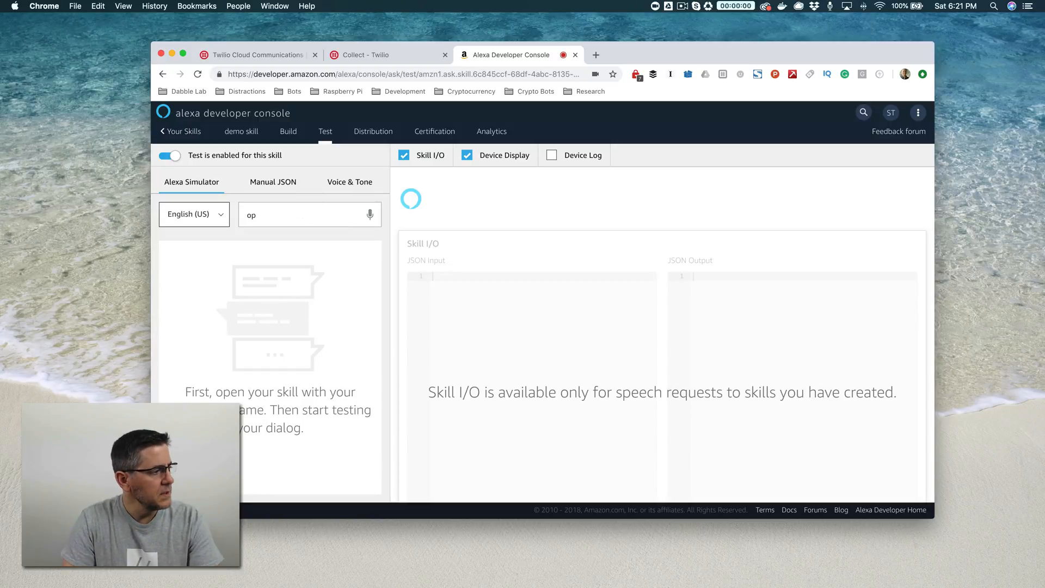
pyautogui.write('open demo s')
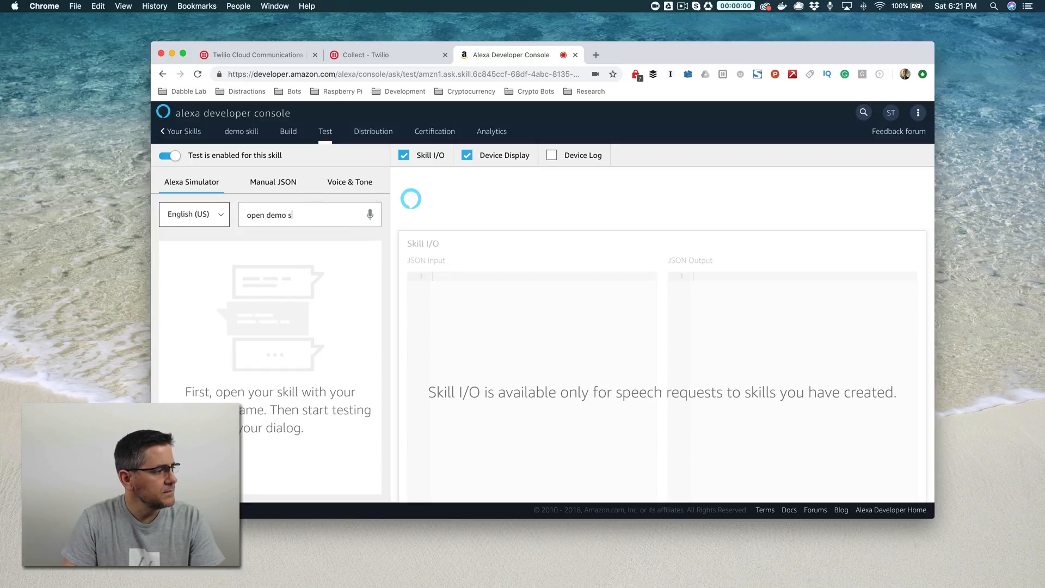
pyautogui.press('Return')
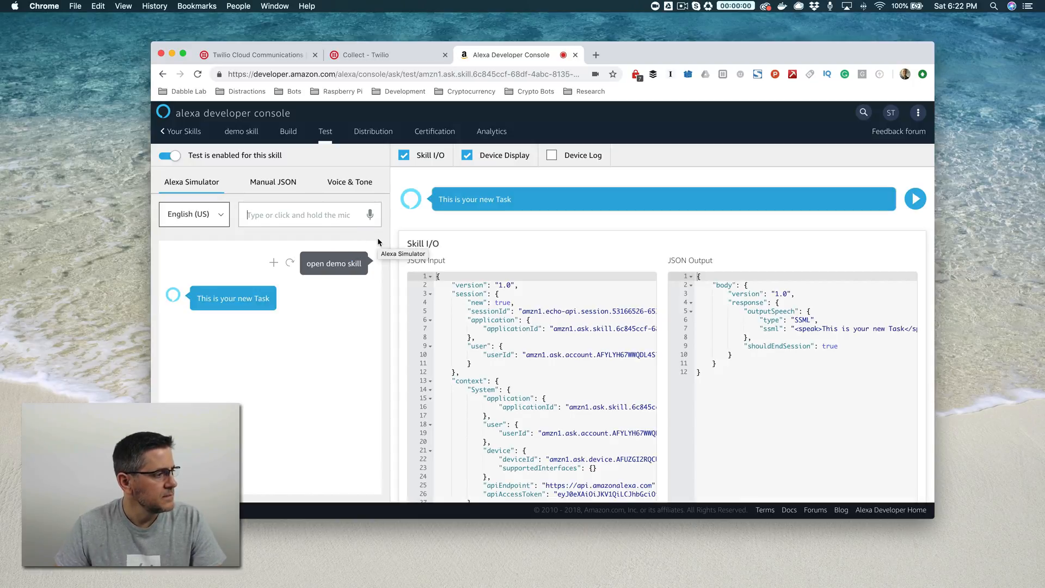
pyautogui.moveTo(864, 336)
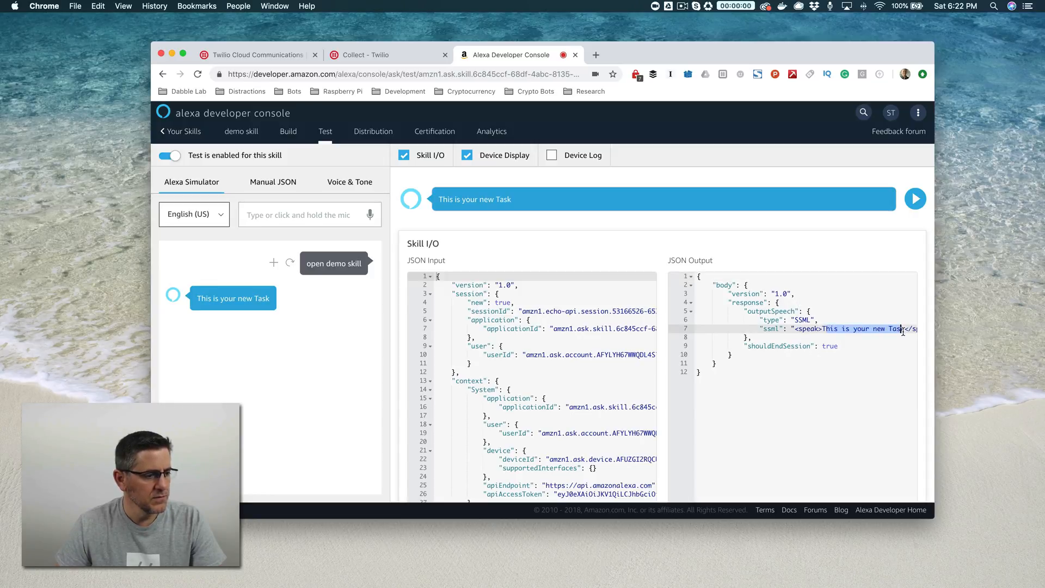
pyautogui.click(256, 54)
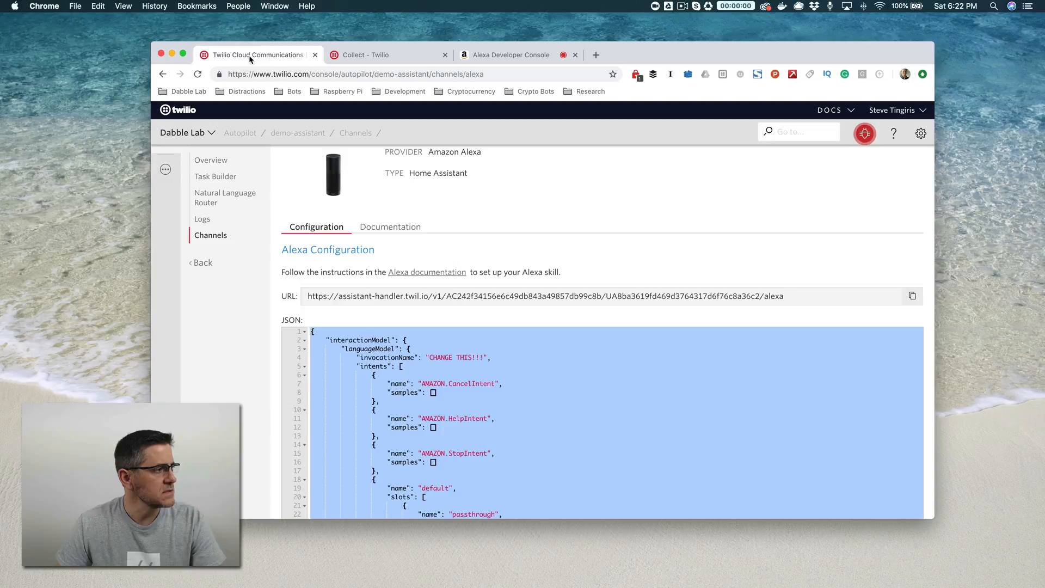
# Inspect hello_world's say action 'This is your new Task' in Task Builder, then revisit the simulator
pyautogui.scroll(3)
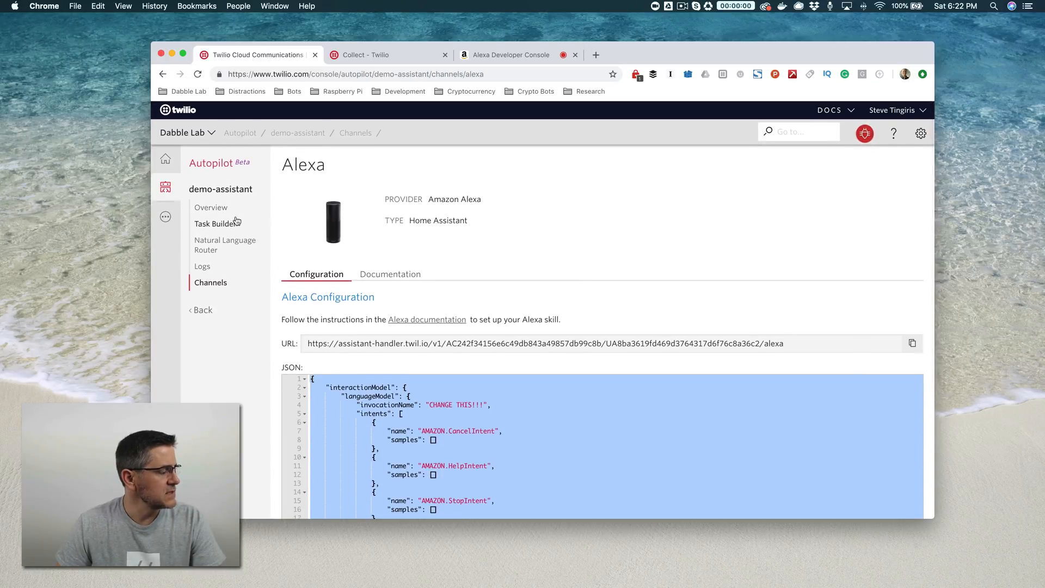
pyautogui.moveTo(215, 223)
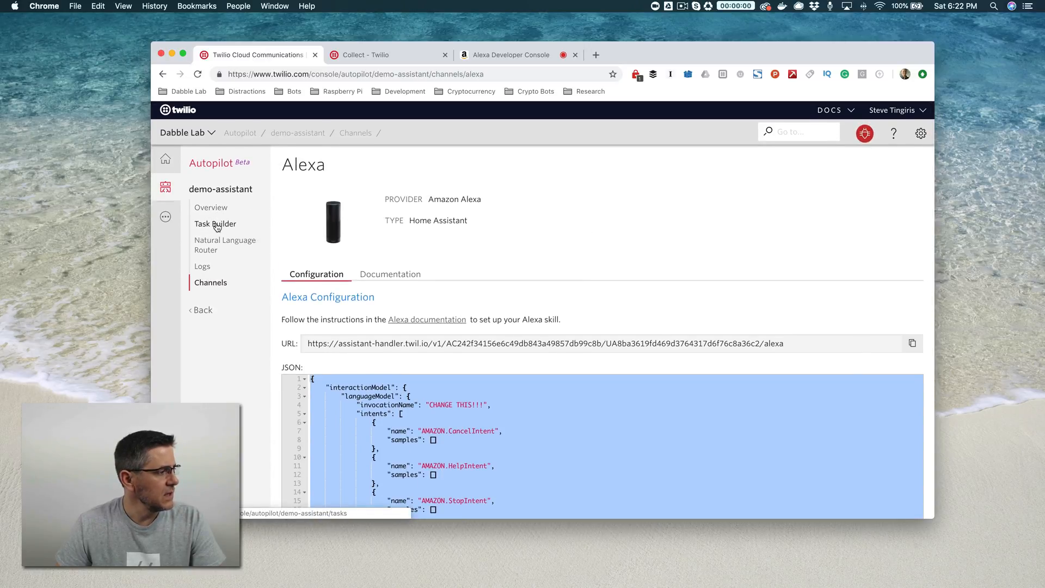
pyautogui.click(215, 223)
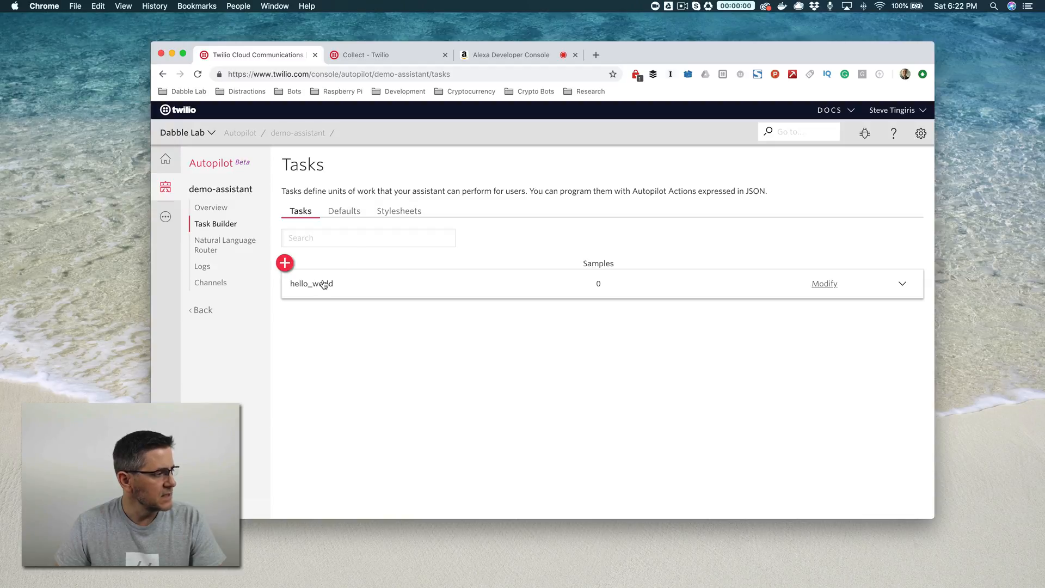
pyautogui.moveTo(309, 185)
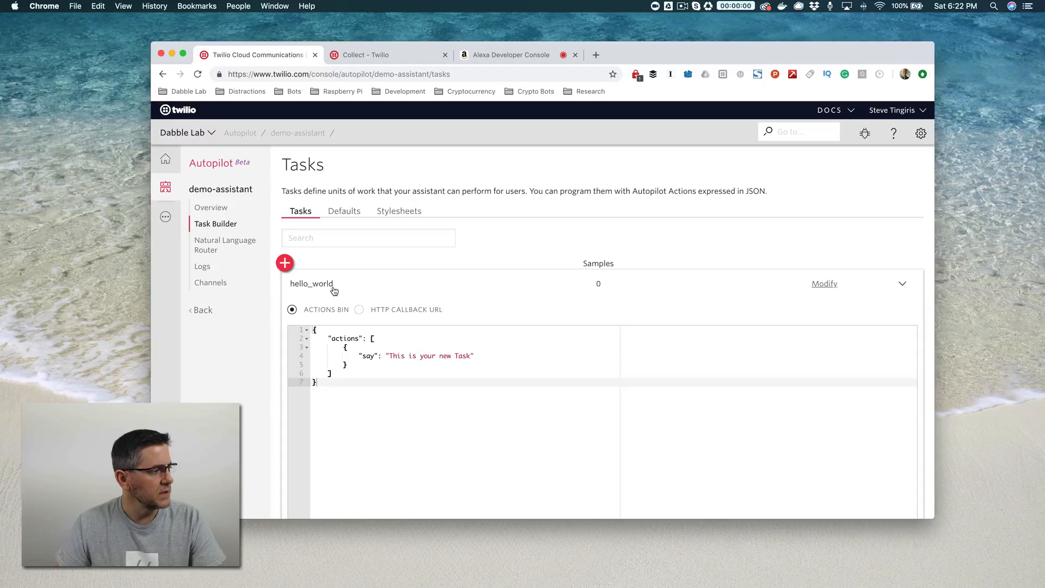
pyautogui.moveTo(398, 297)
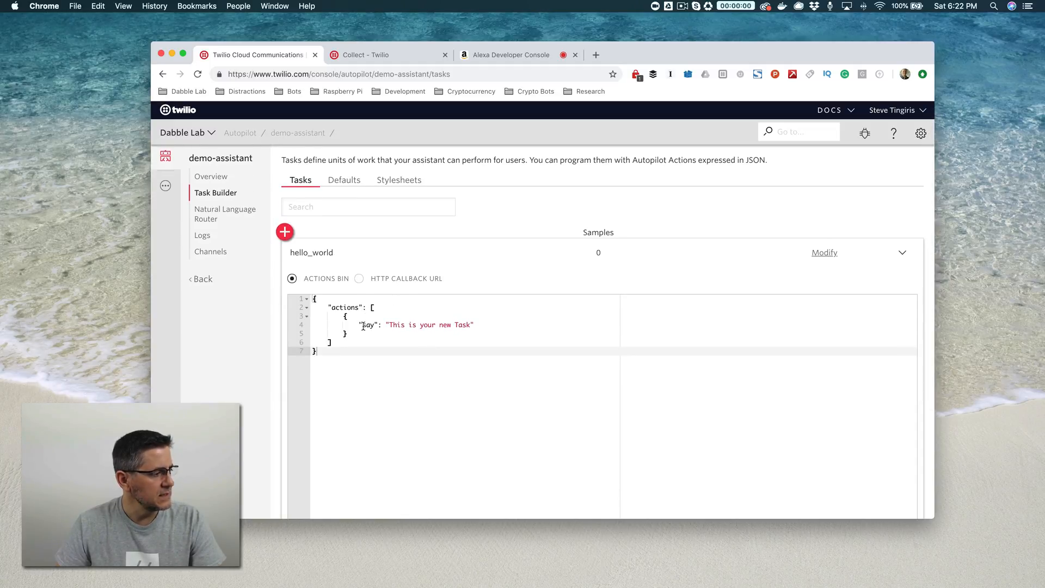
pyautogui.doubleClick(368, 325)
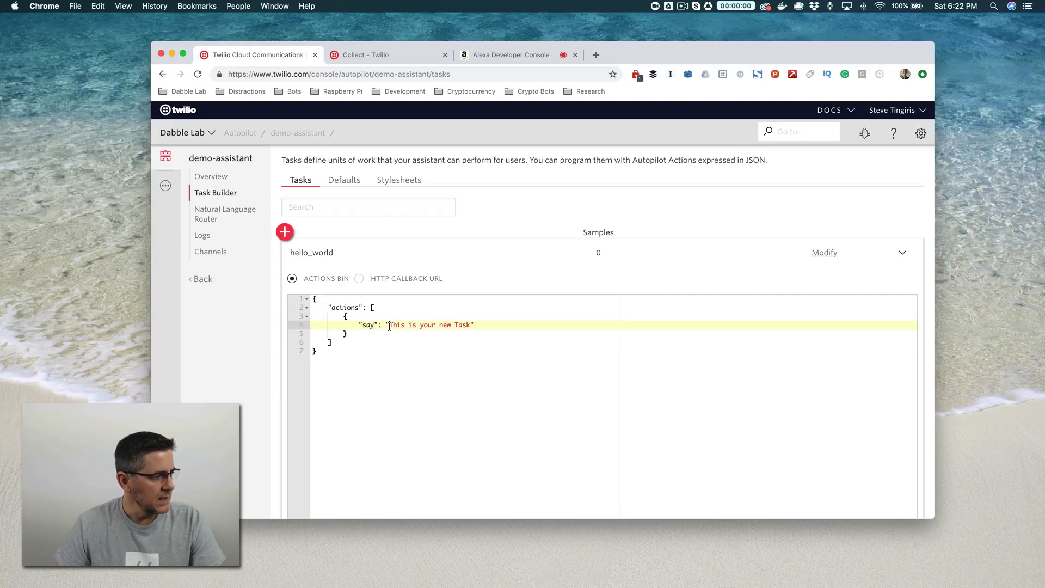
pyautogui.doubleClick(430, 325)
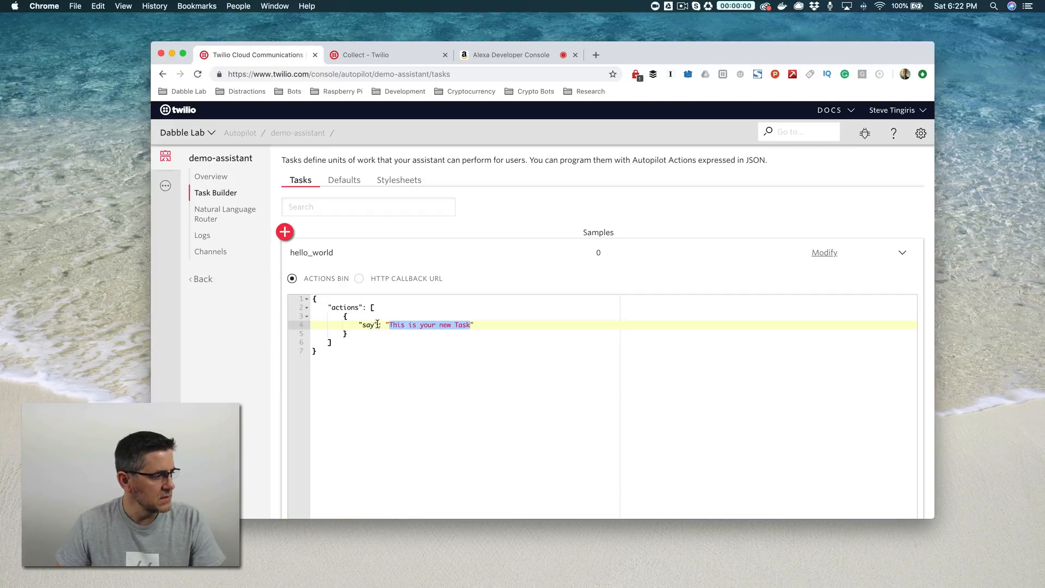
pyautogui.click(389, 325)
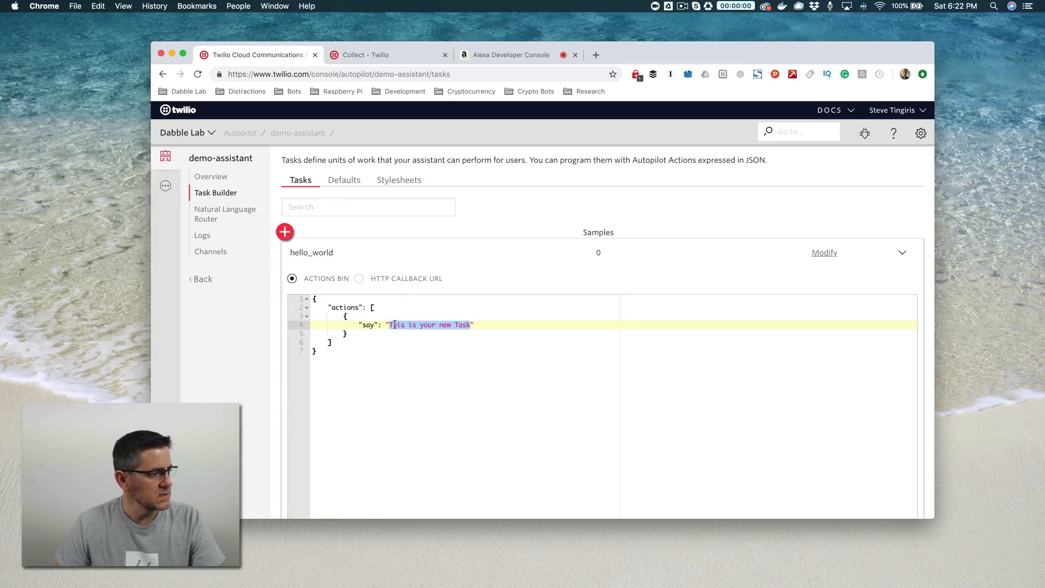
pyautogui.click(511, 55)
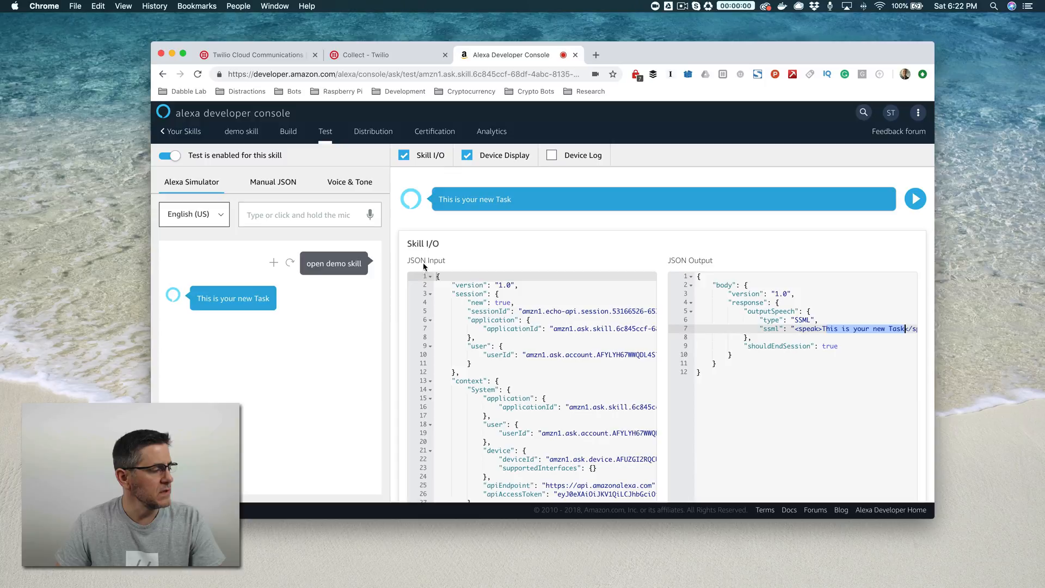
pyautogui.moveTo(525, 240)
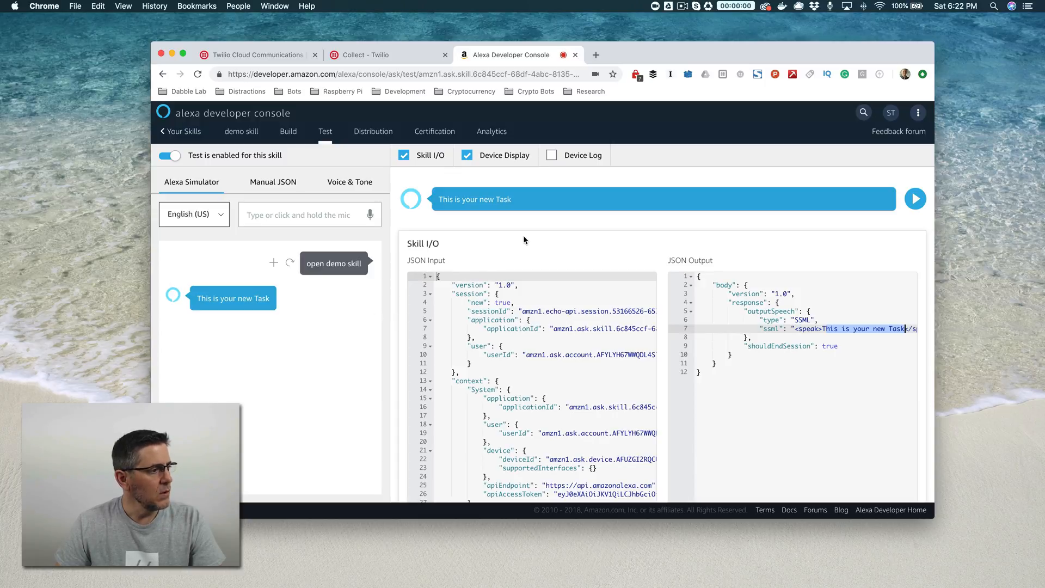